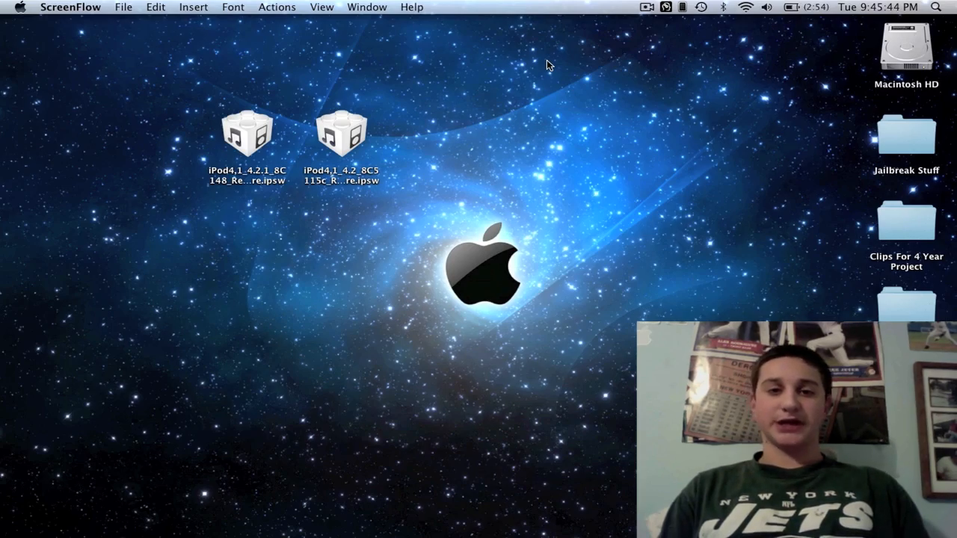
pyautogui.moveTo(526, 53)
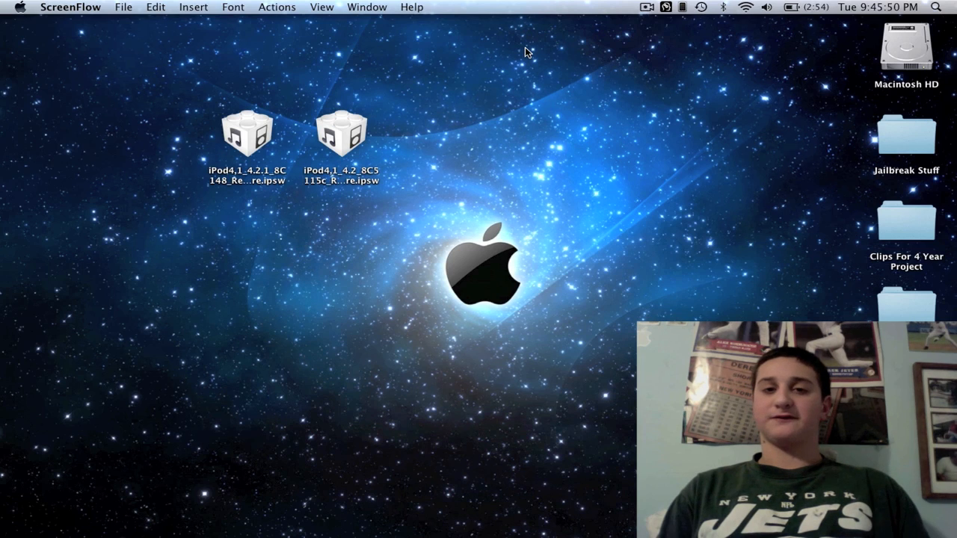
pyautogui.moveTo(497, 90)
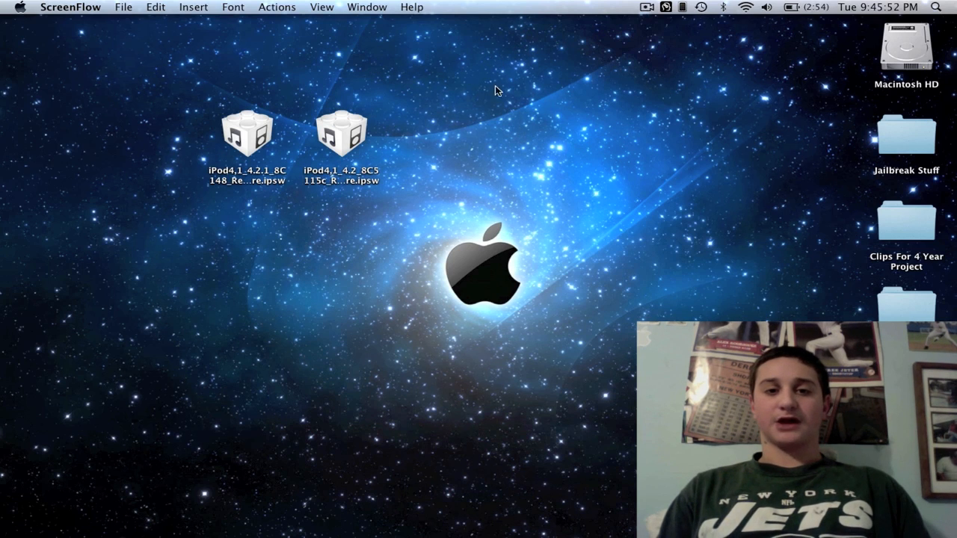
pyautogui.moveTo(166, 80)
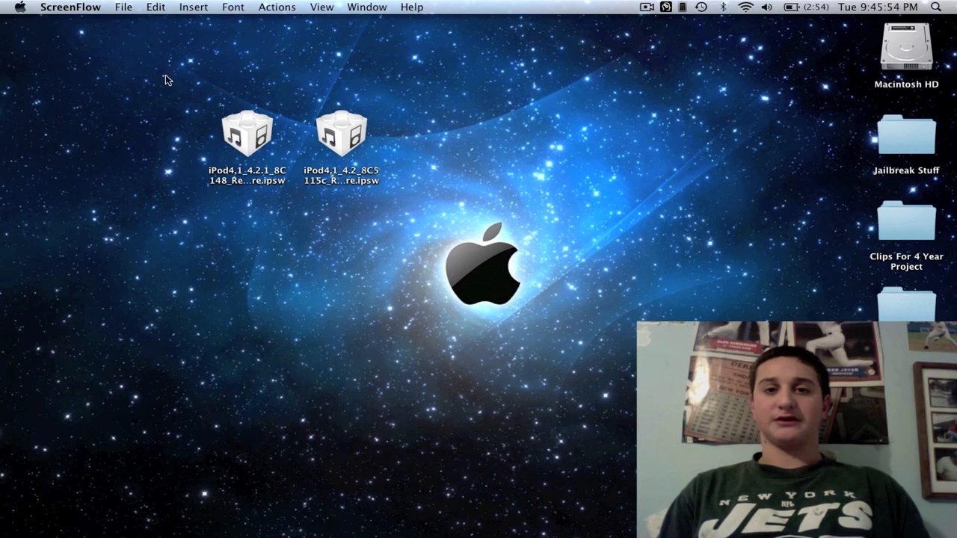
pyautogui.moveTo(480, 174)
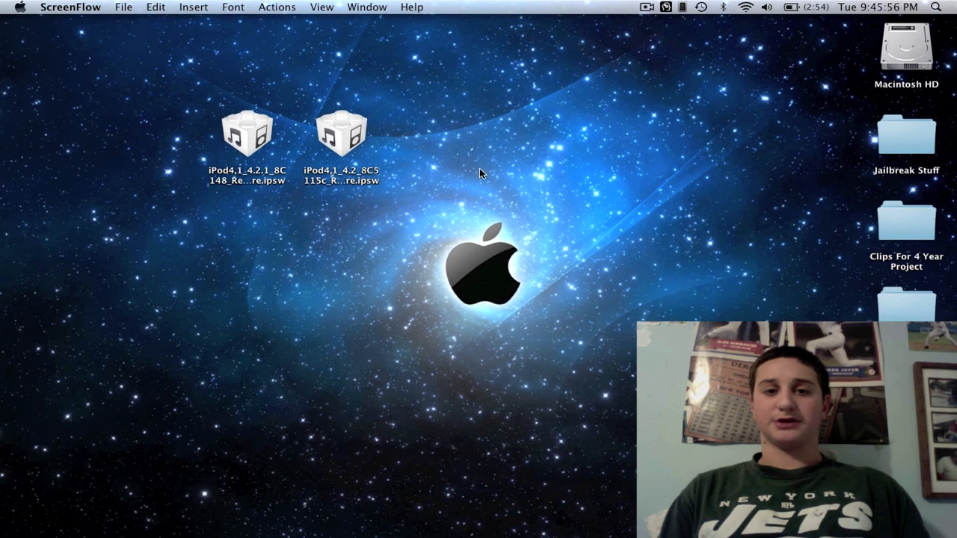
pyautogui.moveTo(252, 80)
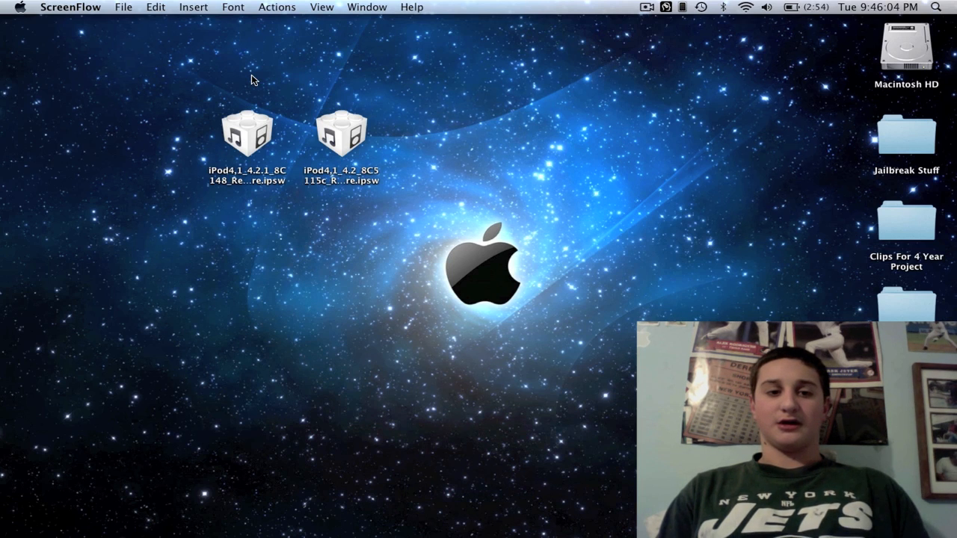
pyautogui.moveTo(205, 103)
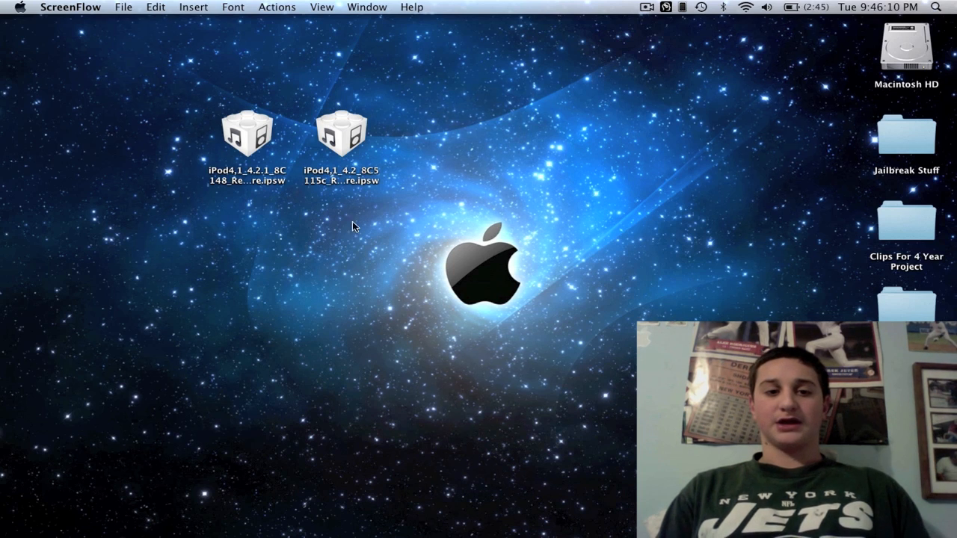
pyautogui.moveTo(411, 176)
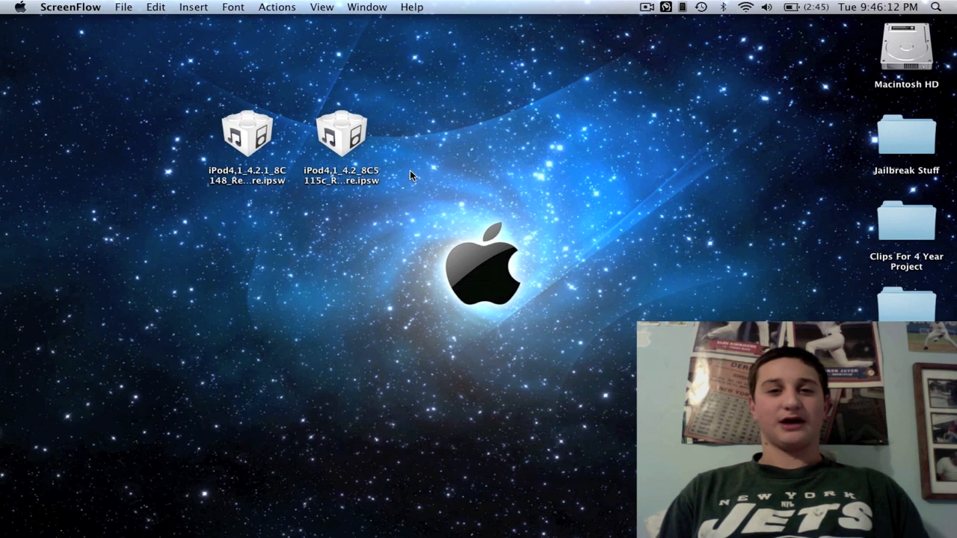
pyautogui.moveTo(164, 80)
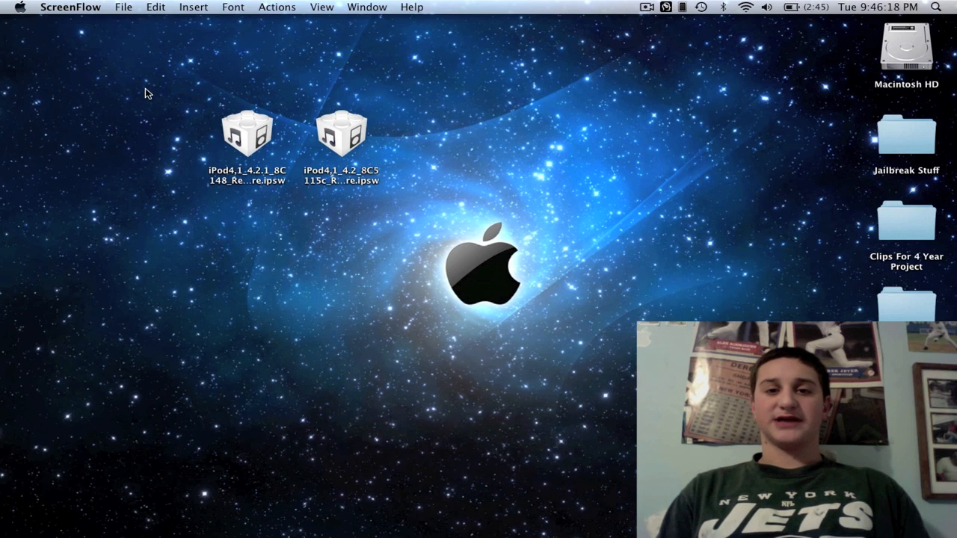
pyautogui.moveTo(161, 95)
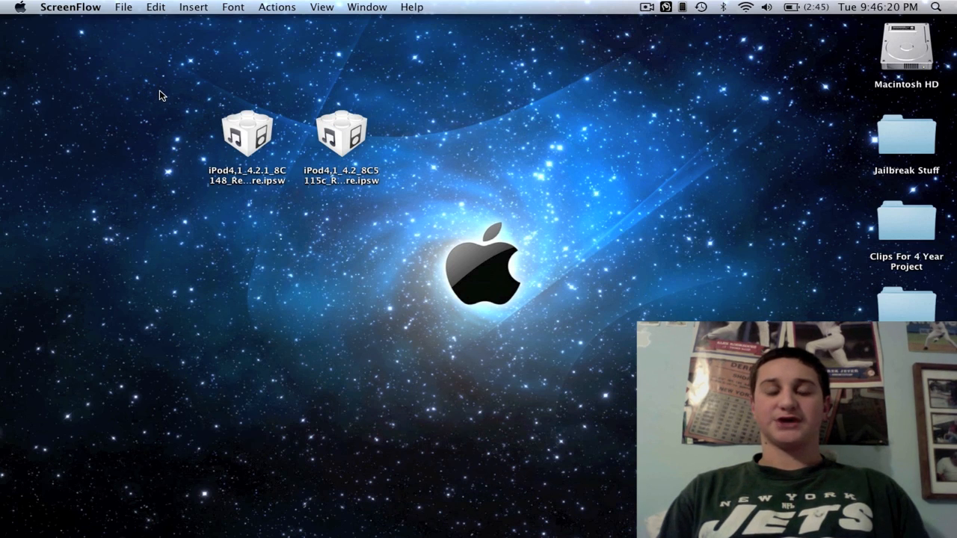
pyautogui.moveTo(418, 261)
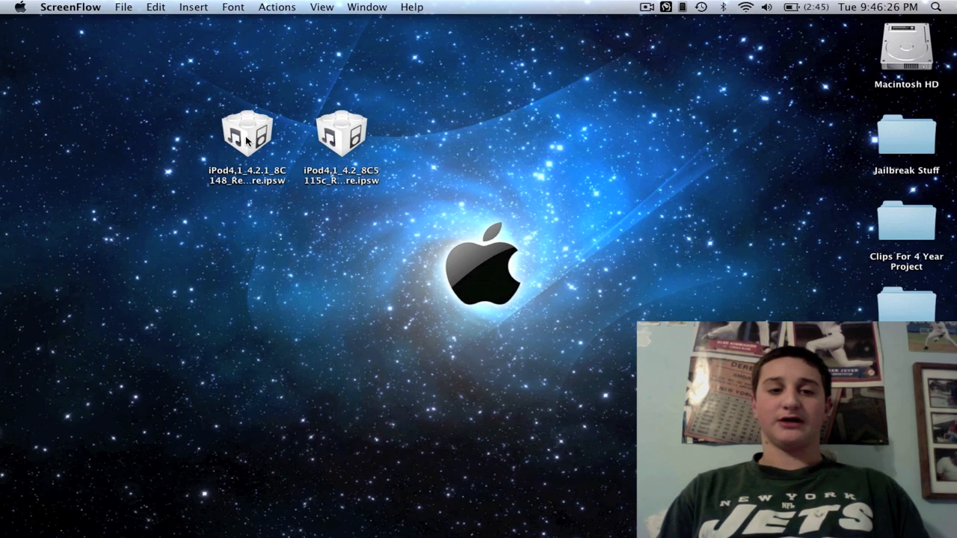
# Launch redsn0w from Finder's Applications list to reach its firmware welcome screen.
pyautogui.click(246, 133)
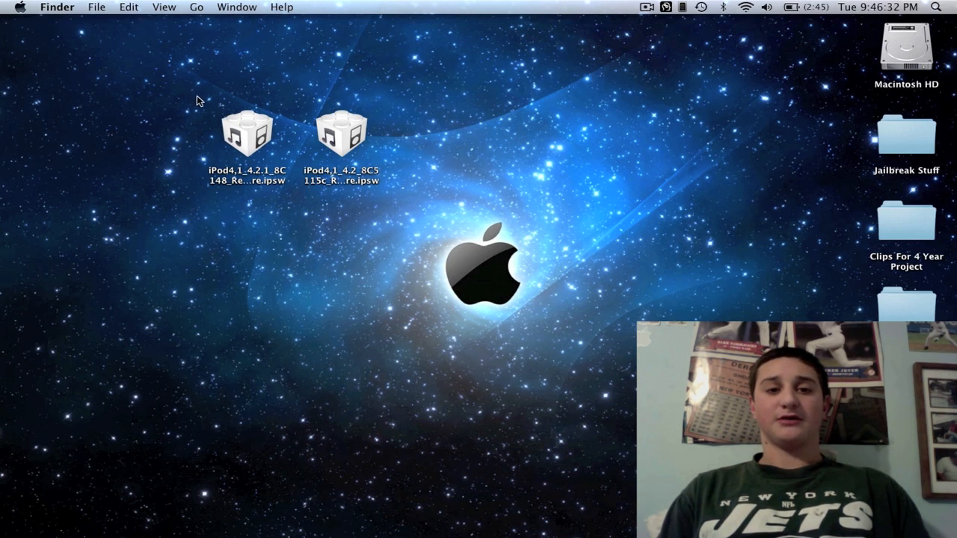
pyautogui.click(341, 133)
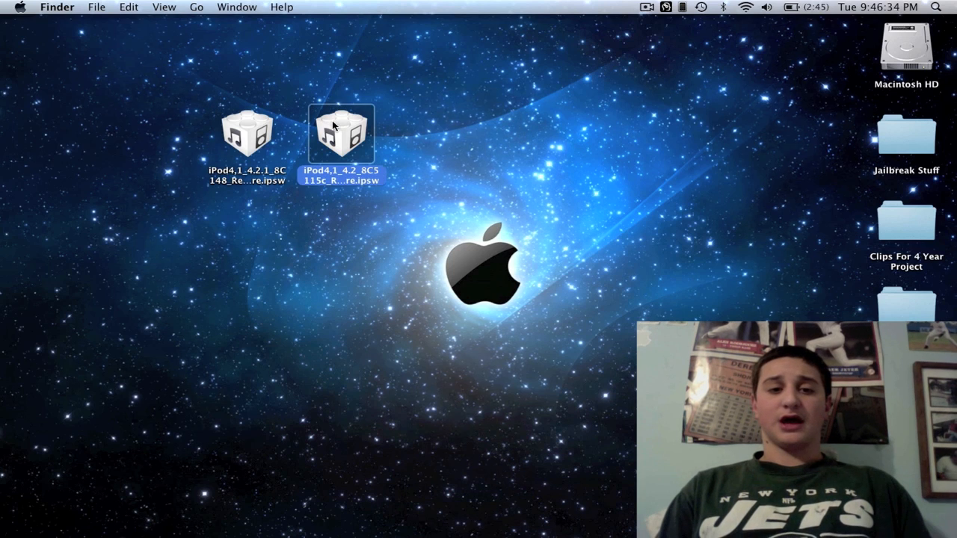
pyautogui.click(440, 148)
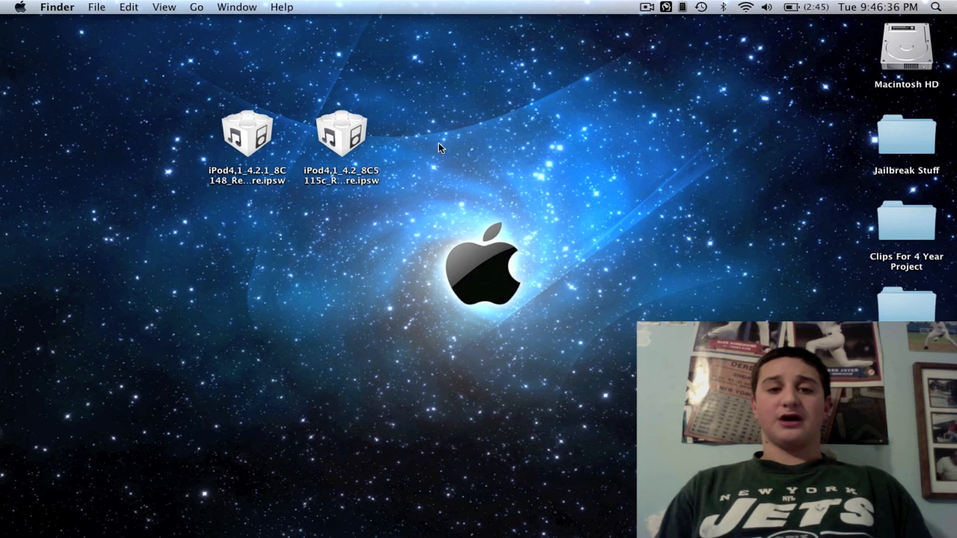
pyautogui.moveTo(261, 41)
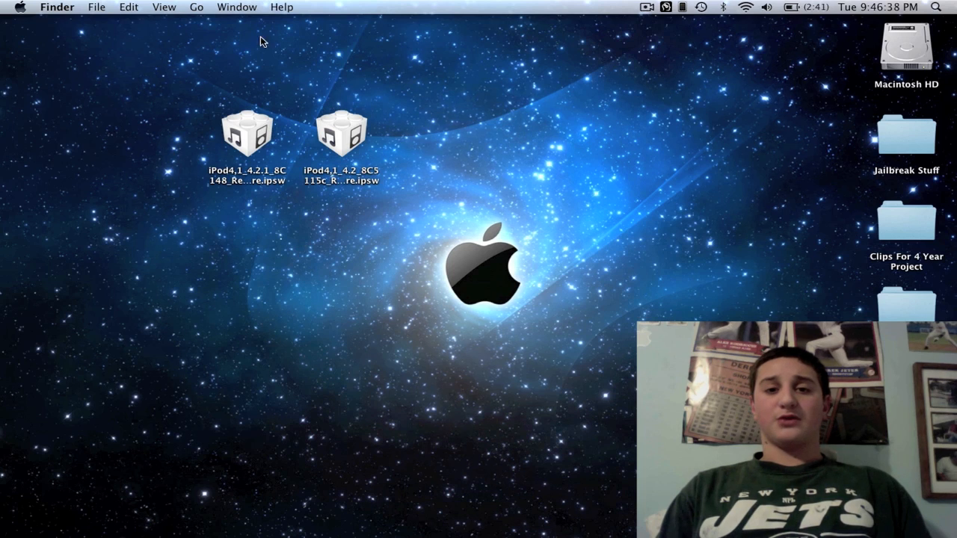
pyautogui.moveTo(377, 131)
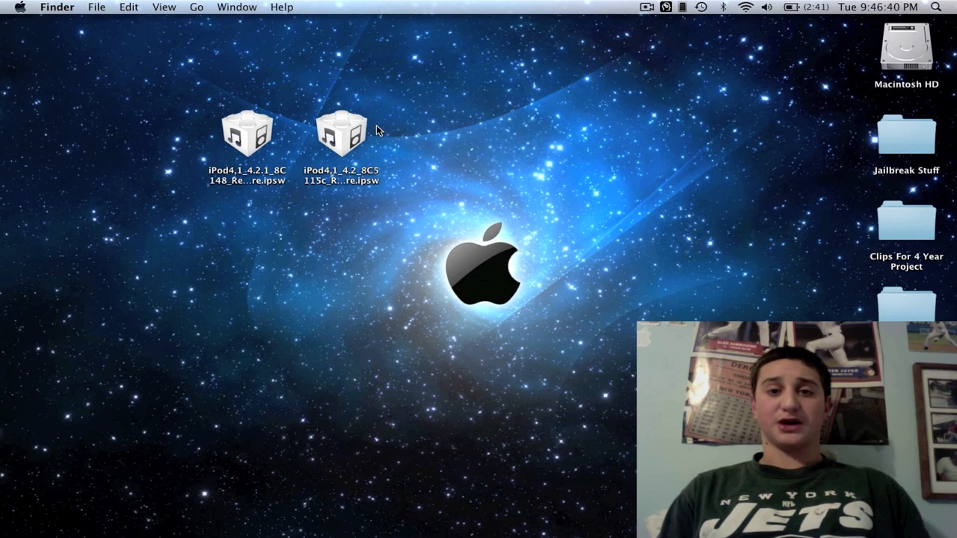
pyautogui.moveTo(493, 133)
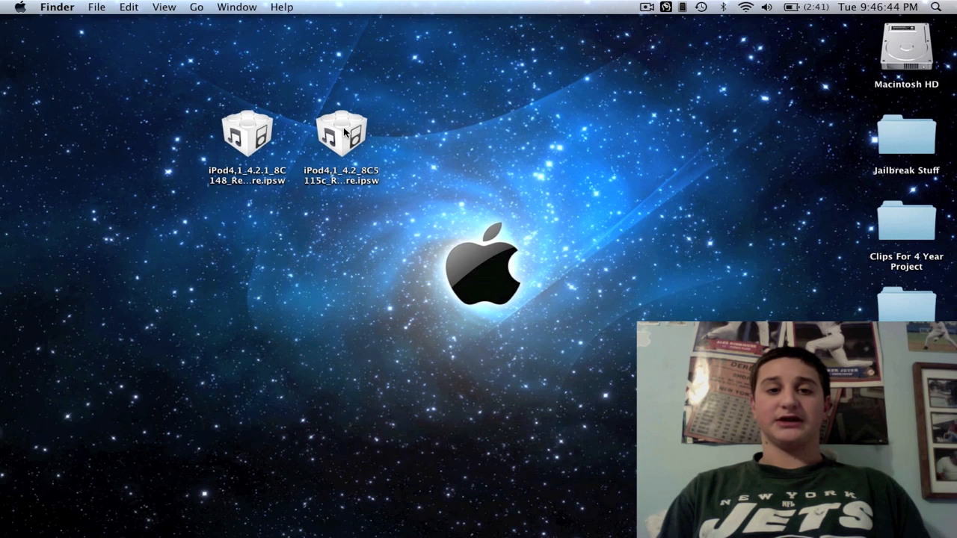
pyautogui.moveTo(394, 128)
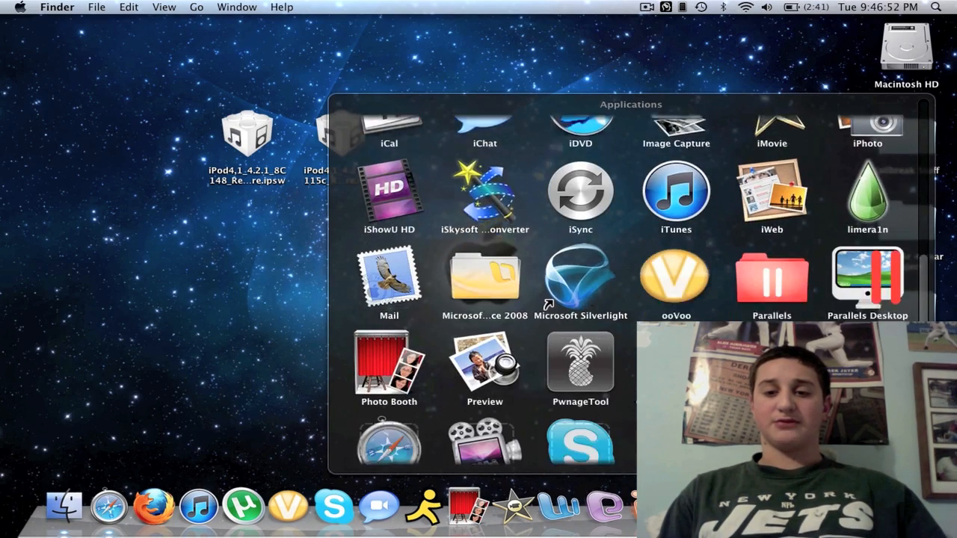
pyautogui.scroll(-3)
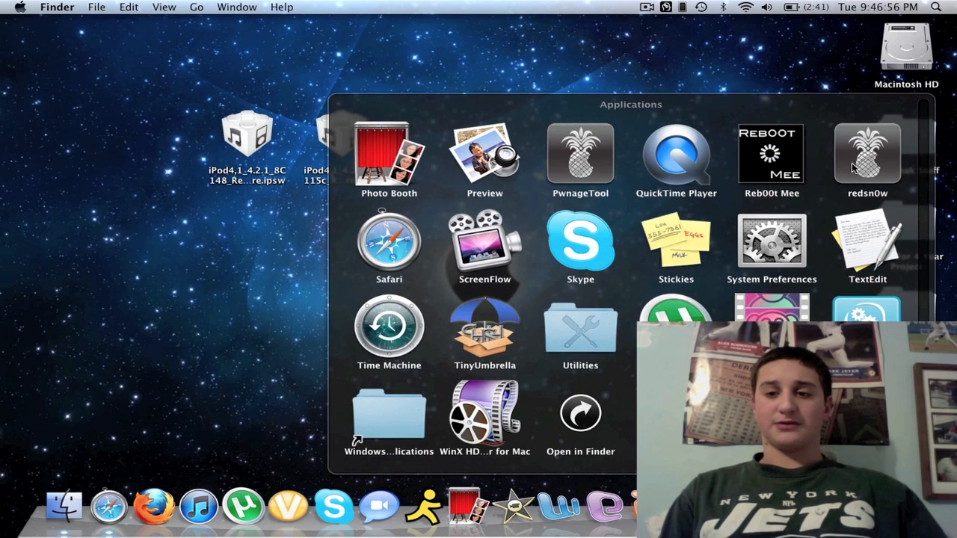
pyautogui.doubleClick(867, 153)
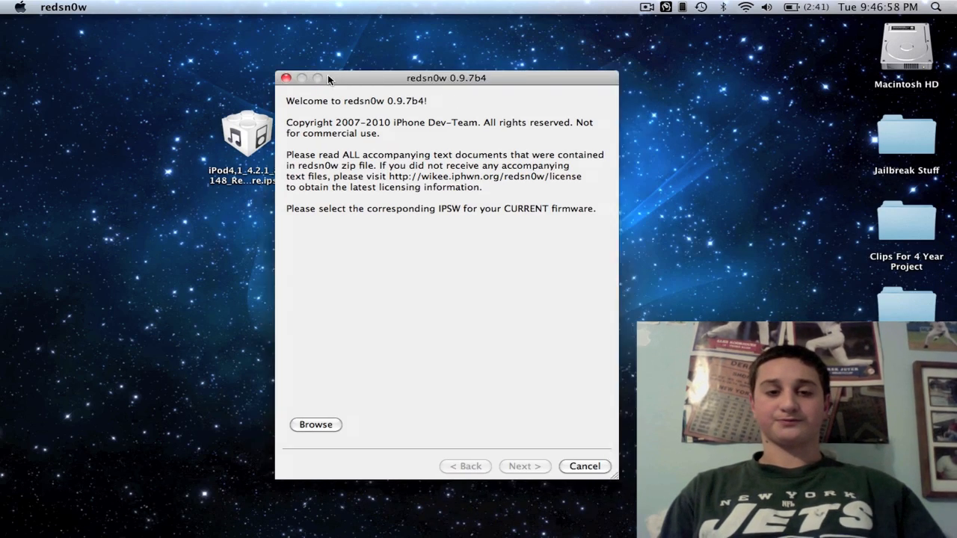
pyautogui.moveTo(328, 77); pyautogui.dragTo(209, 44)
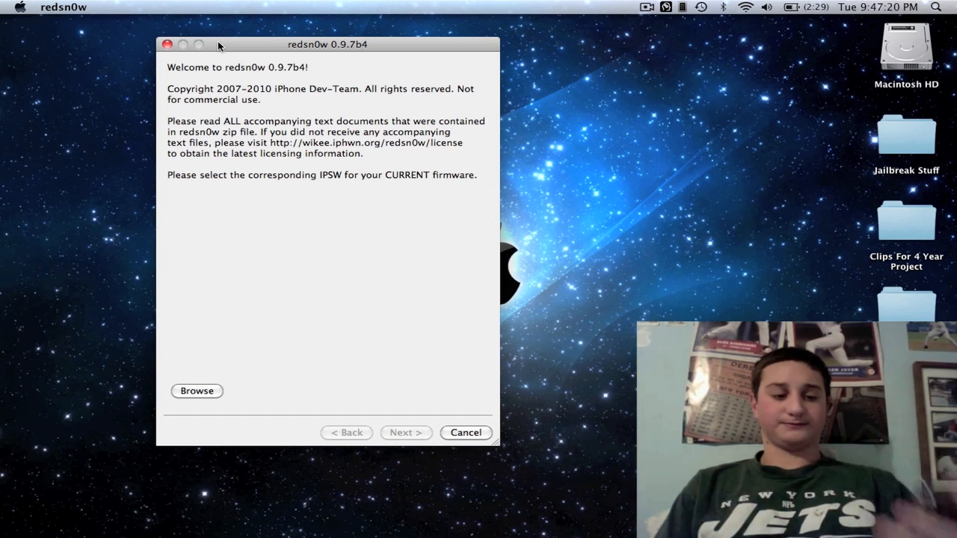
pyautogui.moveTo(258, 83)
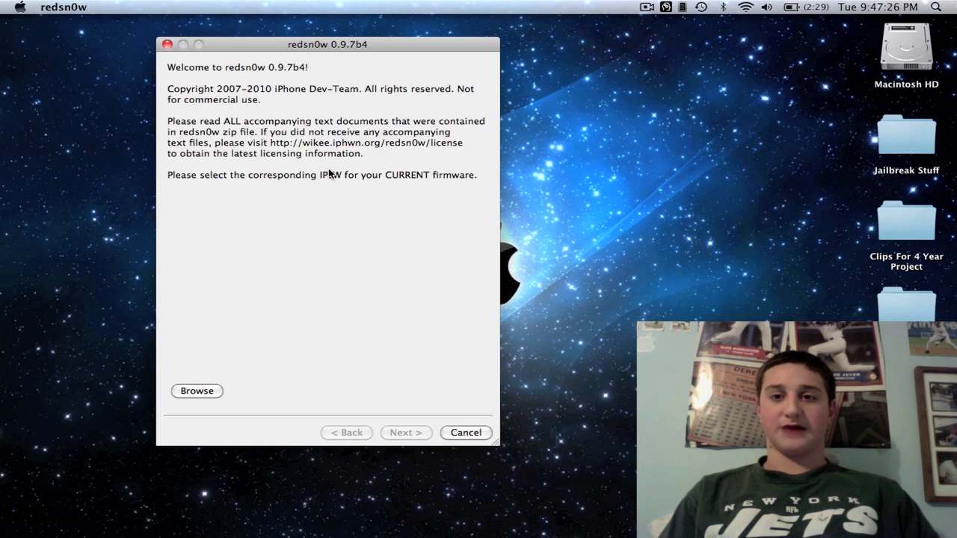
pyautogui.moveTo(291, 82)
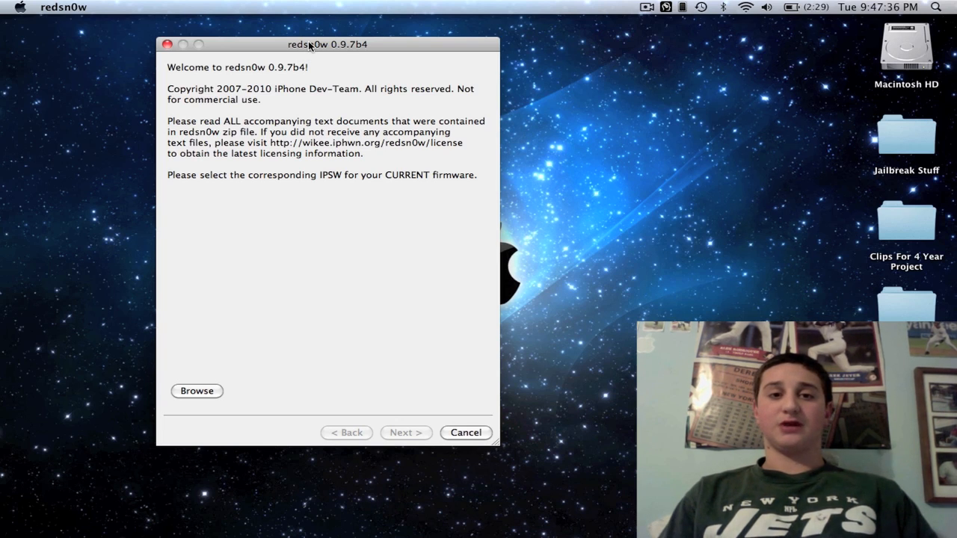
pyautogui.moveTo(210, 23)
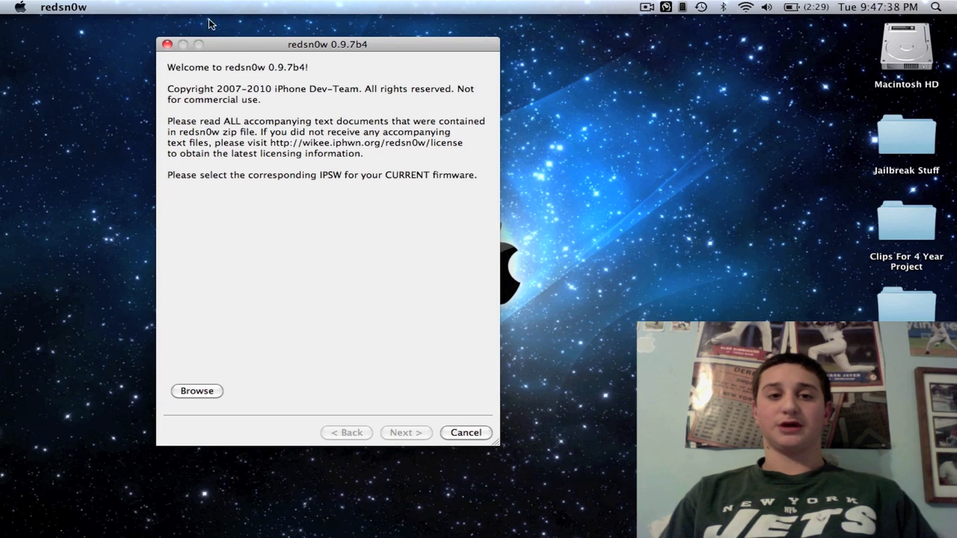
pyautogui.moveTo(438, 201)
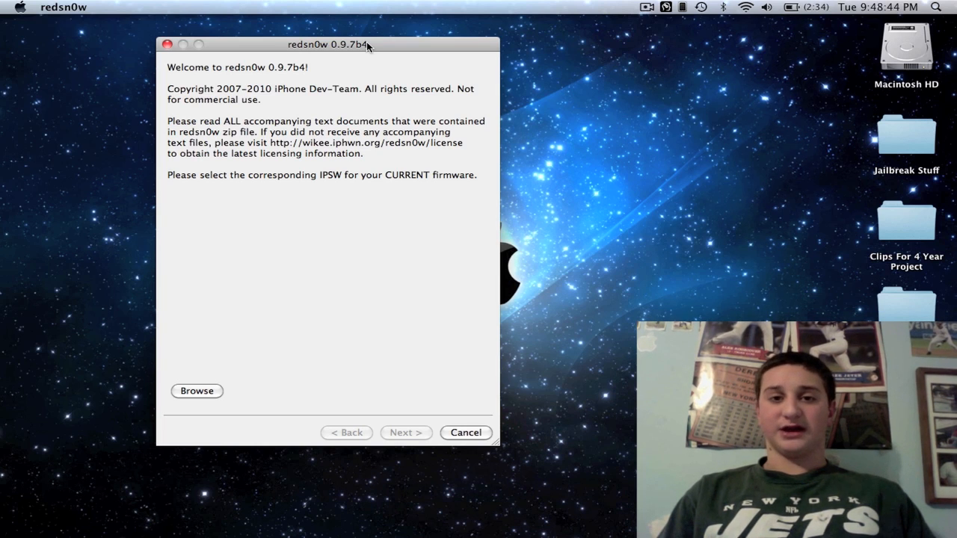
pyautogui.moveTo(253, 372)
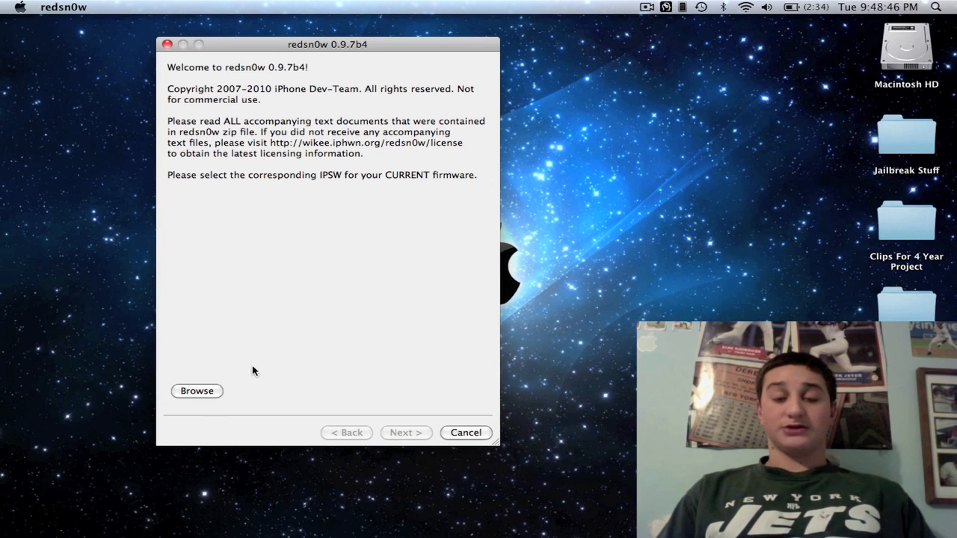
pyautogui.moveTo(277, 357)
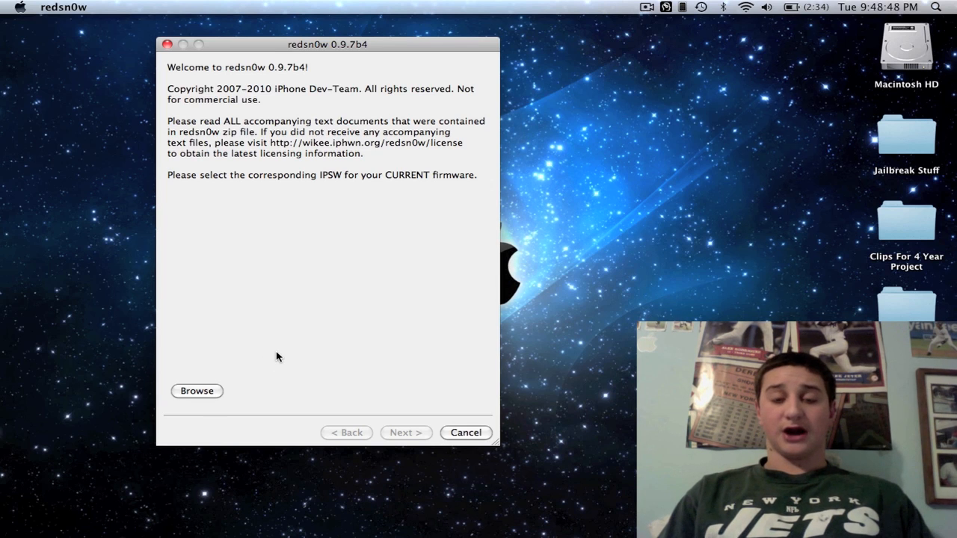
# Browse to and confirm iPod4,1_4.2.1_8C148_Restore.ipsw on the Desktop as the firmware.
pyautogui.click(196, 390)
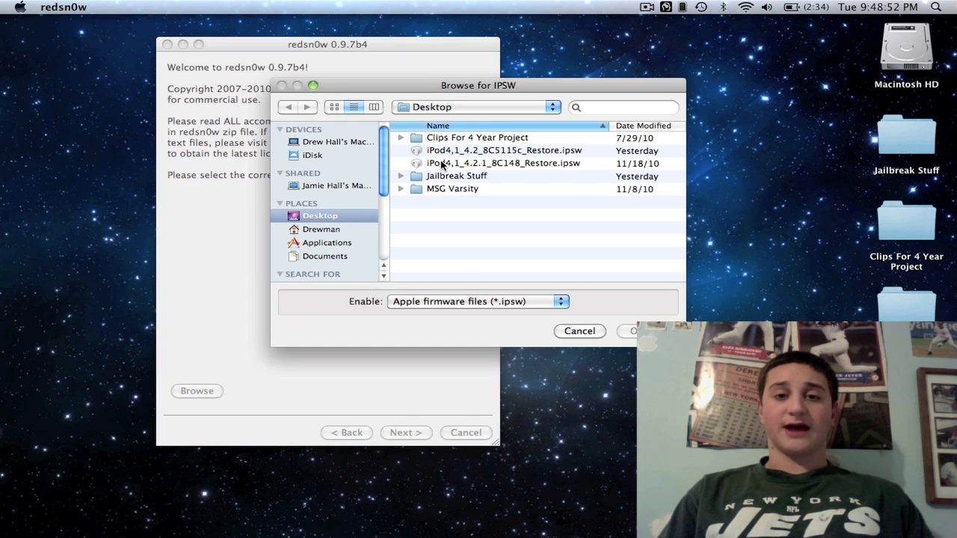
pyautogui.click(503, 163)
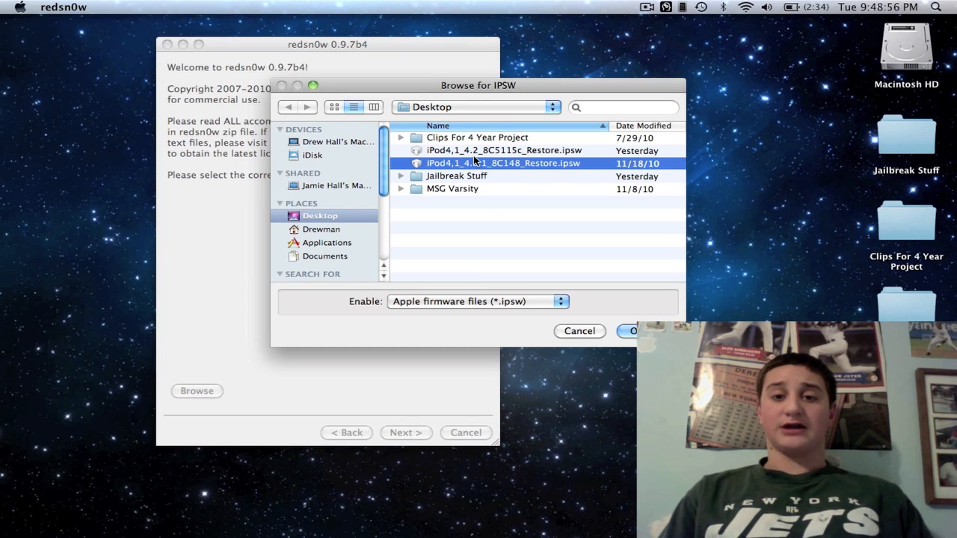
pyautogui.click(502, 150)
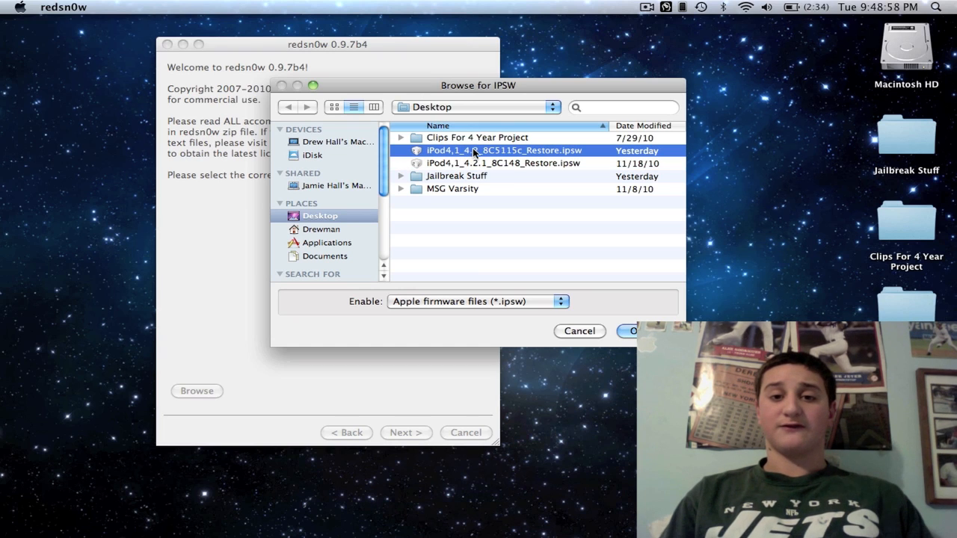
pyautogui.click(503, 163)
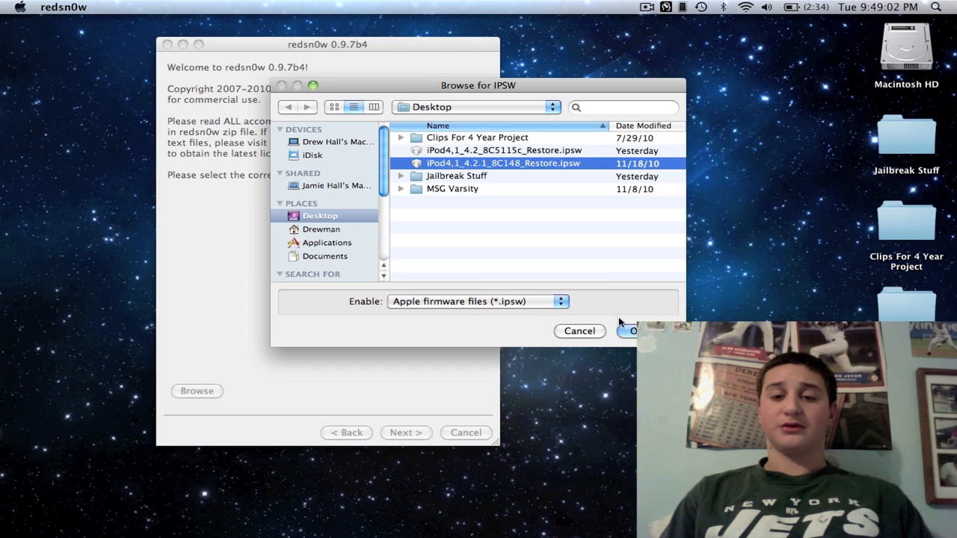
pyautogui.click(635, 331)
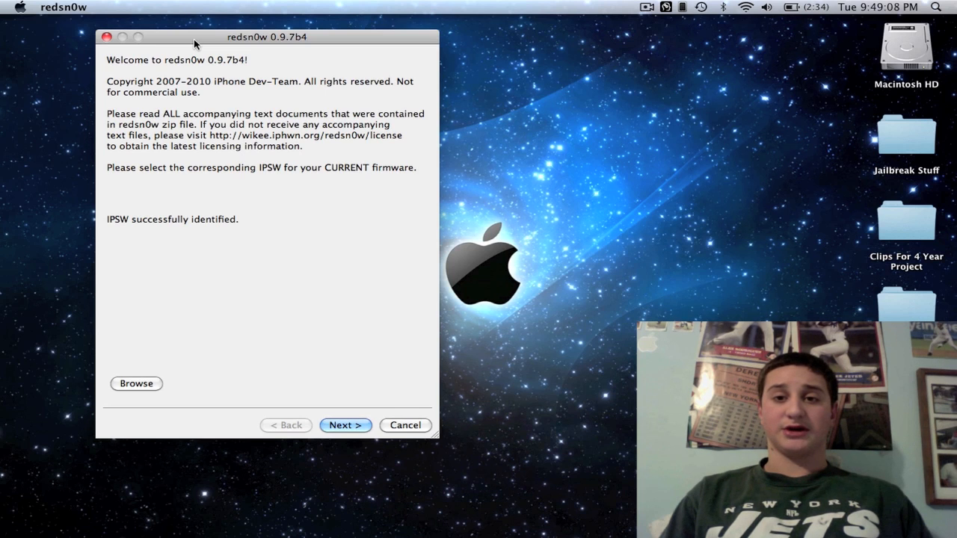
# Keep Install Cydia and battery percentage enabled on the options page and continue.
pyautogui.click(344, 425)
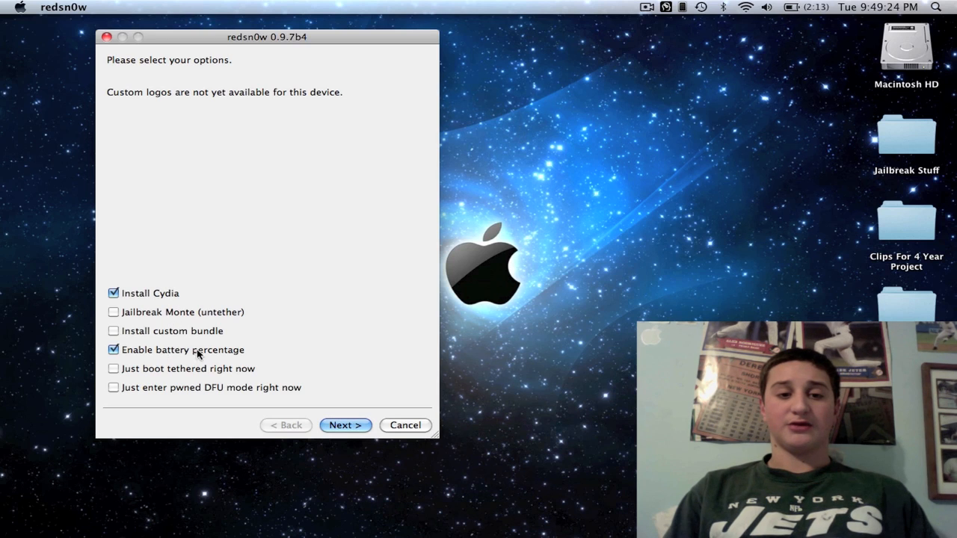
pyautogui.click(113, 349)
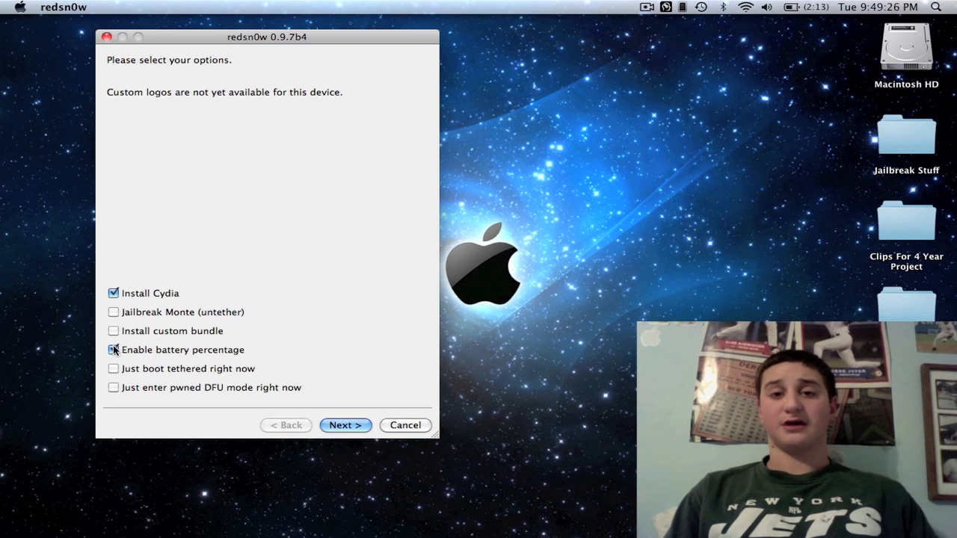
pyautogui.click(112, 349)
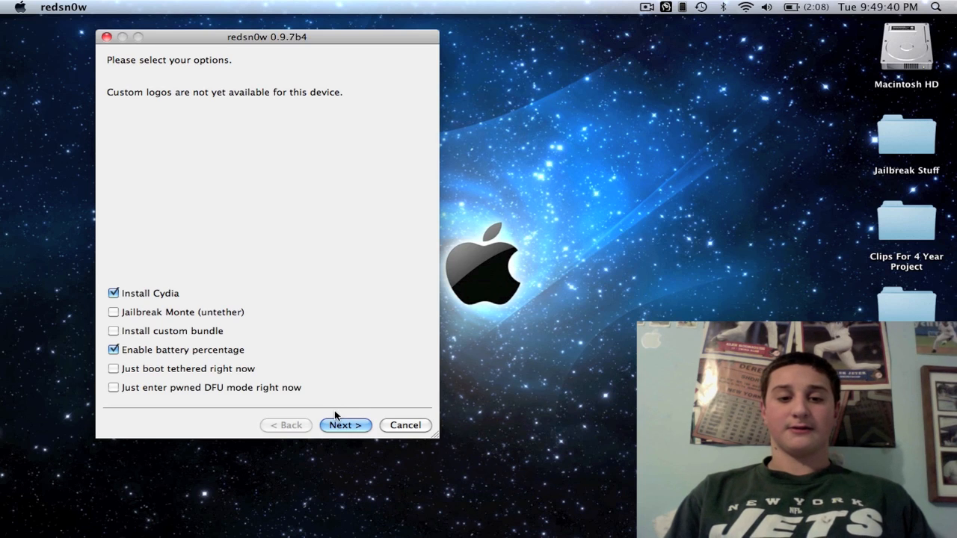
pyautogui.click(345, 425)
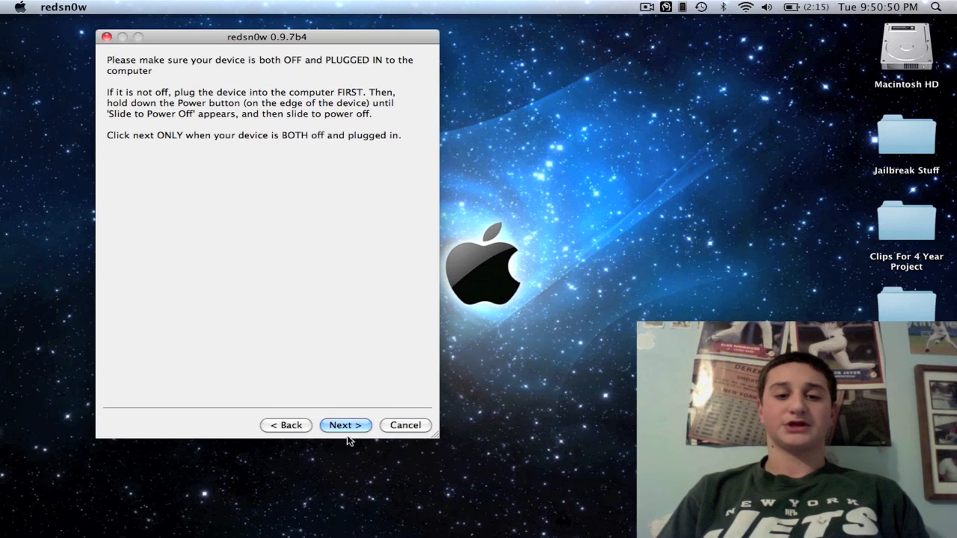
# Confirm the iPod is off and plugged in to start the DFU instructions.
pyautogui.click(345, 425)
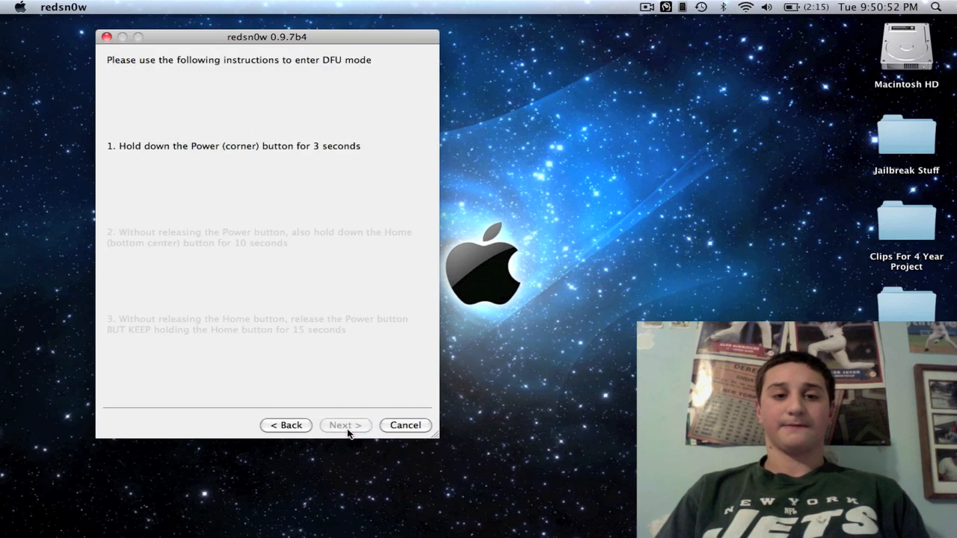
# Run through the DFU sequence and exit redsn0w after the tethered Done! screen.
pyautogui.click(344, 424)
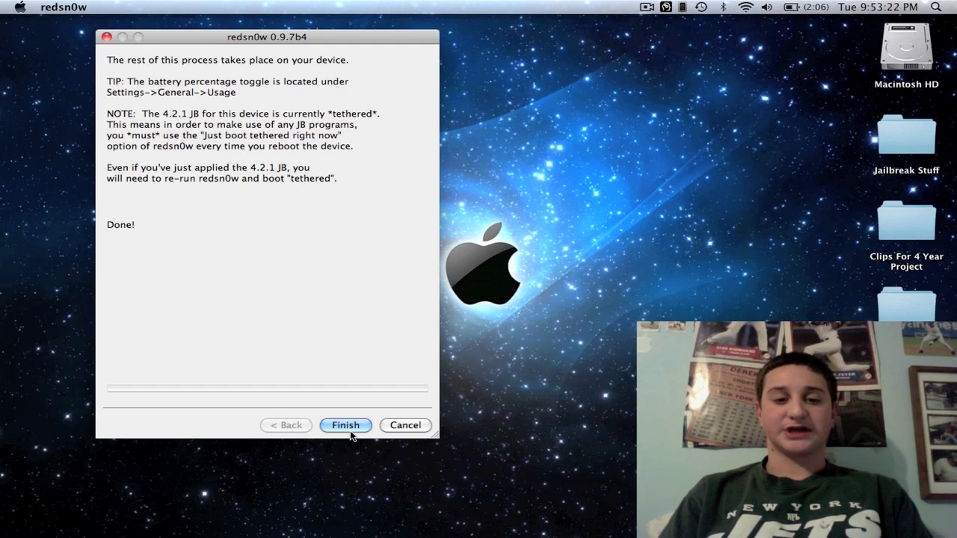
pyautogui.click(345, 424)
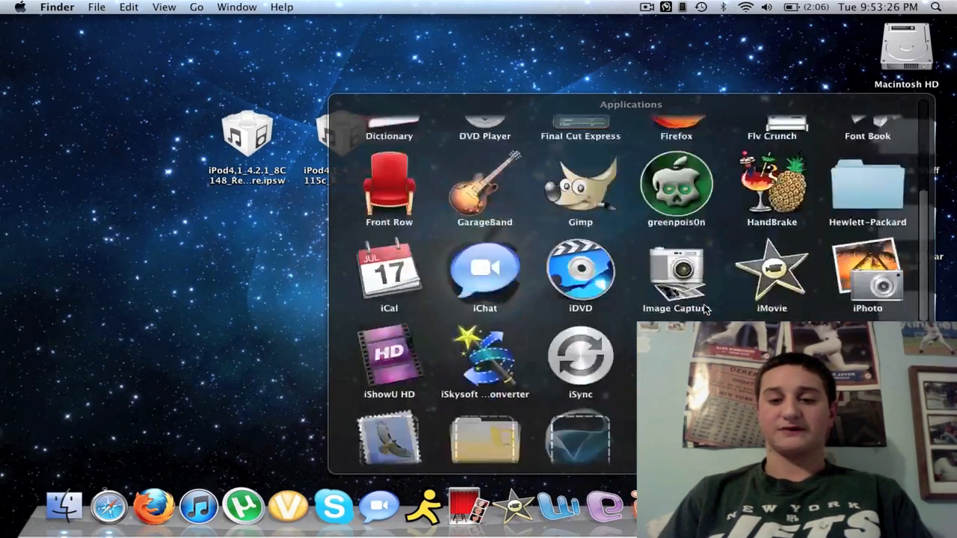
# Relaunch redsn0w, load iPod4,1_4.2.1_8C148_Restore.ipsw, and continue to the options.
pyautogui.scroll(-3)
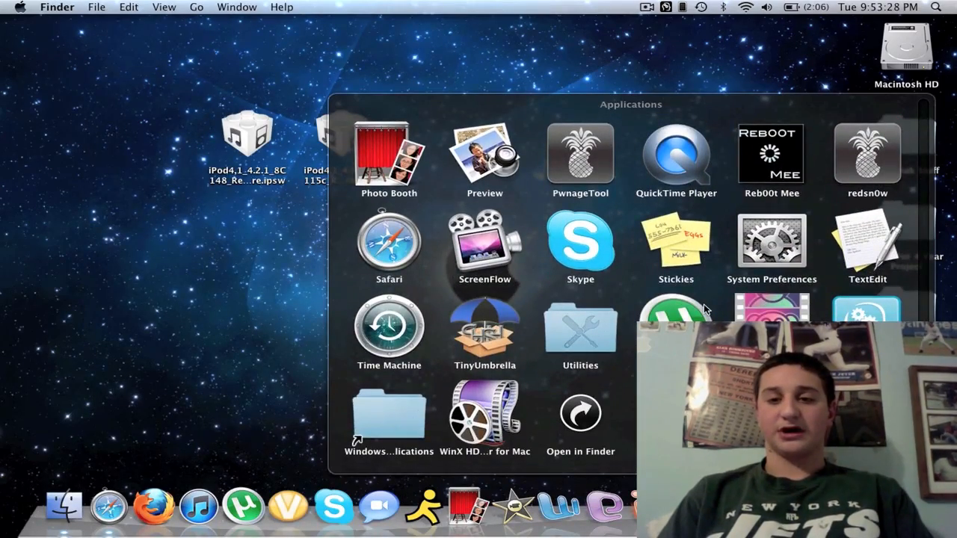
pyautogui.doubleClick(866, 157)
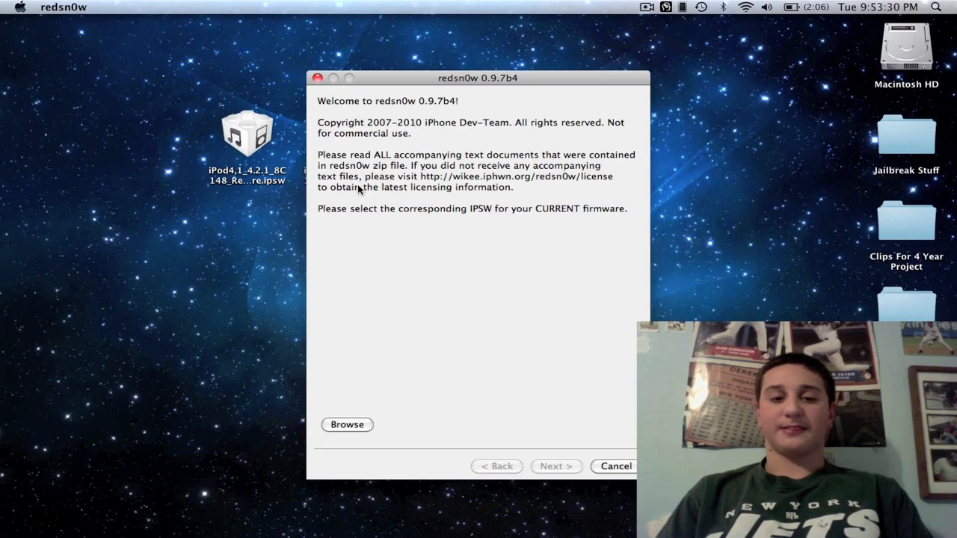
pyautogui.click(346, 424)
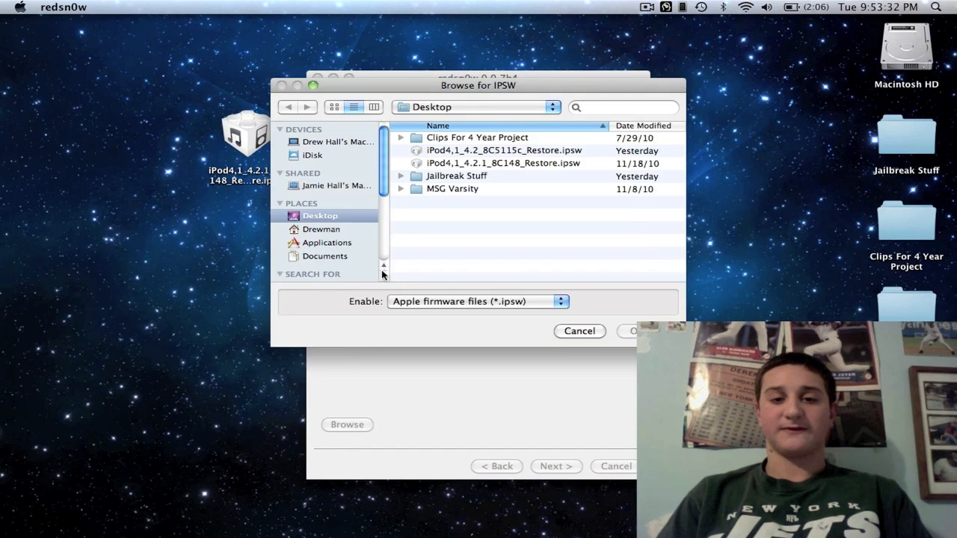
pyautogui.click(503, 163)
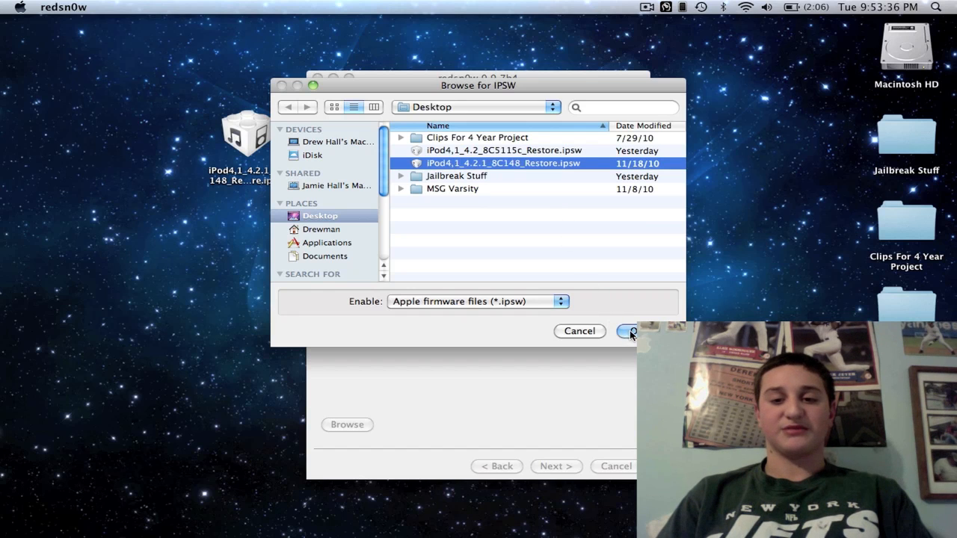
pyautogui.click(628, 331)
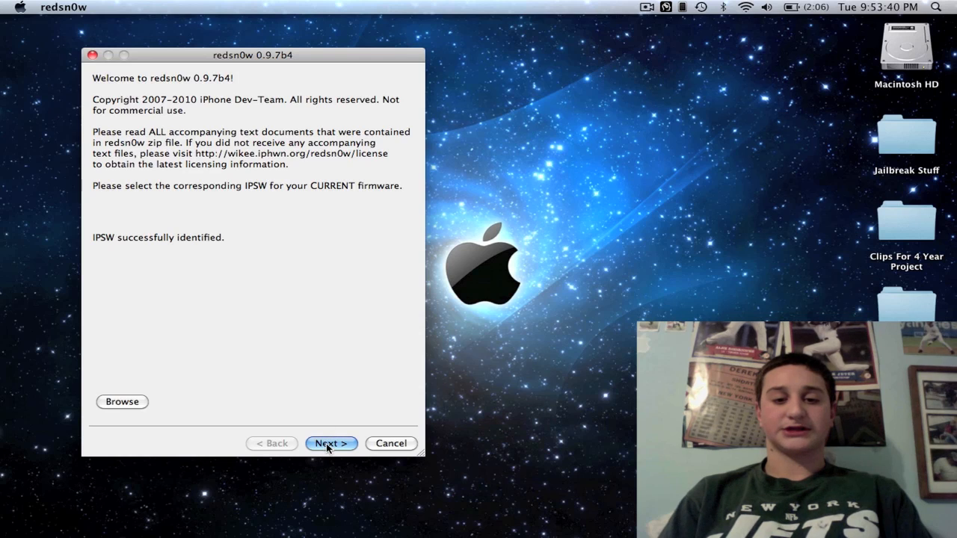
pyautogui.click(331, 443)
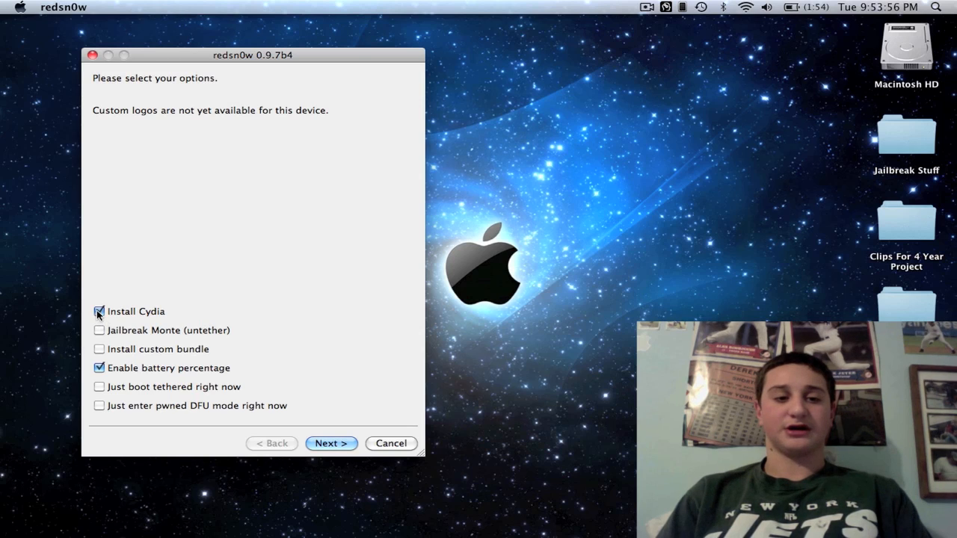
# Uncheck Install Cydia, enable Just boot tethered right now, and advance.
pyautogui.click(99, 368)
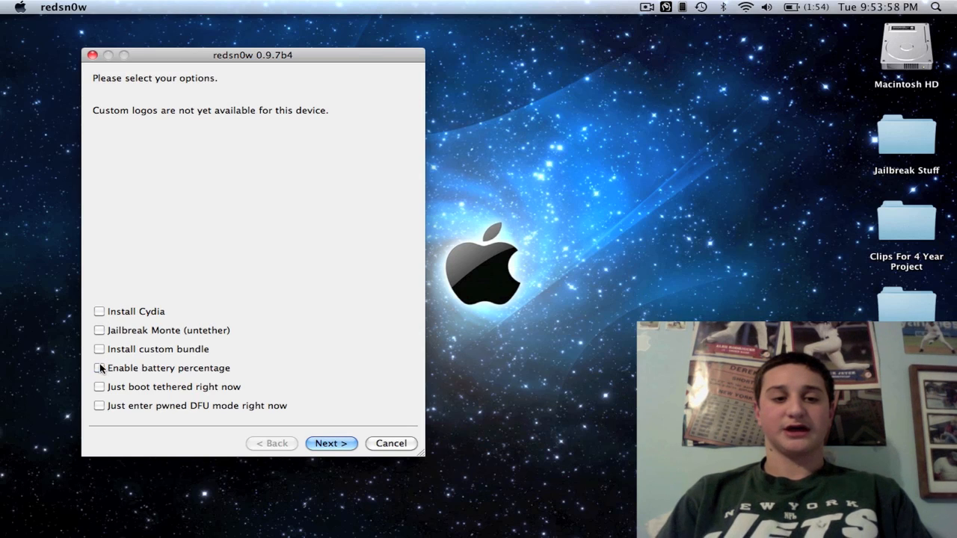
pyautogui.click(99, 386)
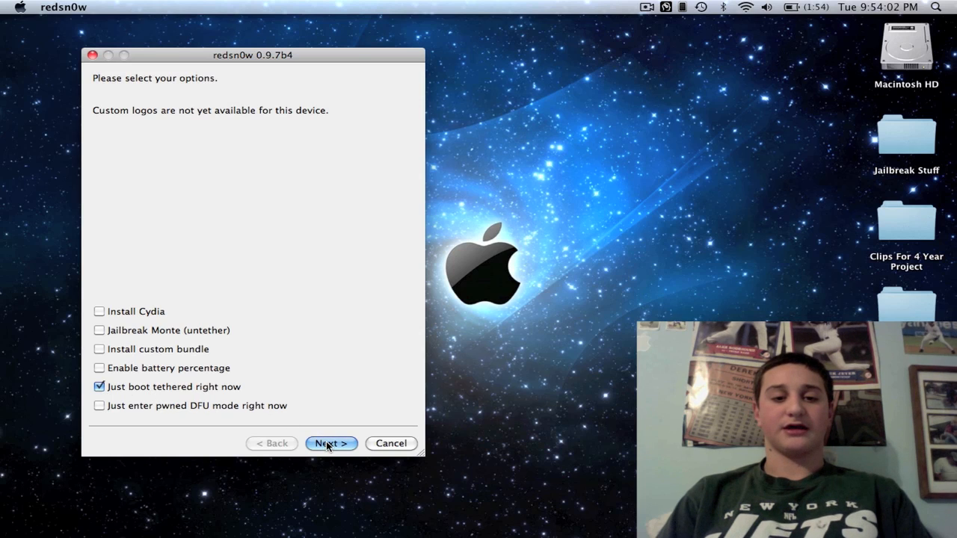
pyautogui.click(331, 443)
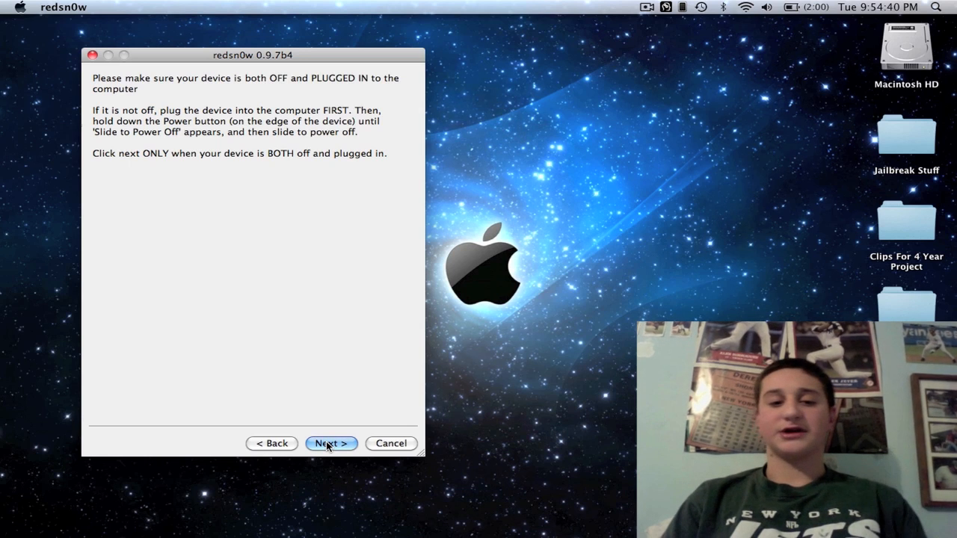
# Confirm the device is off and plugged in for the tethered boot.
pyautogui.click(331, 443)
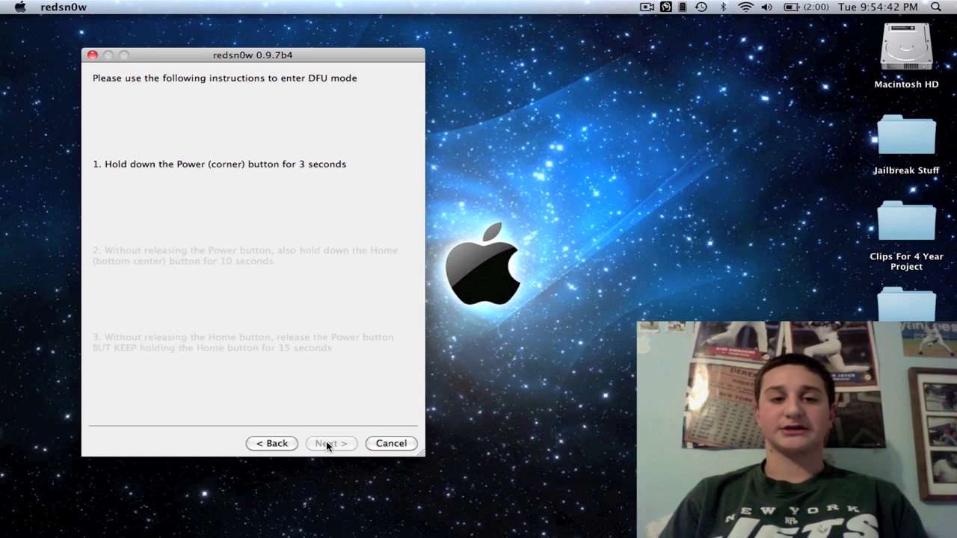
# Start the DFU sequence and let the tethered boot run until Done! appears.
pyautogui.click(331, 444)
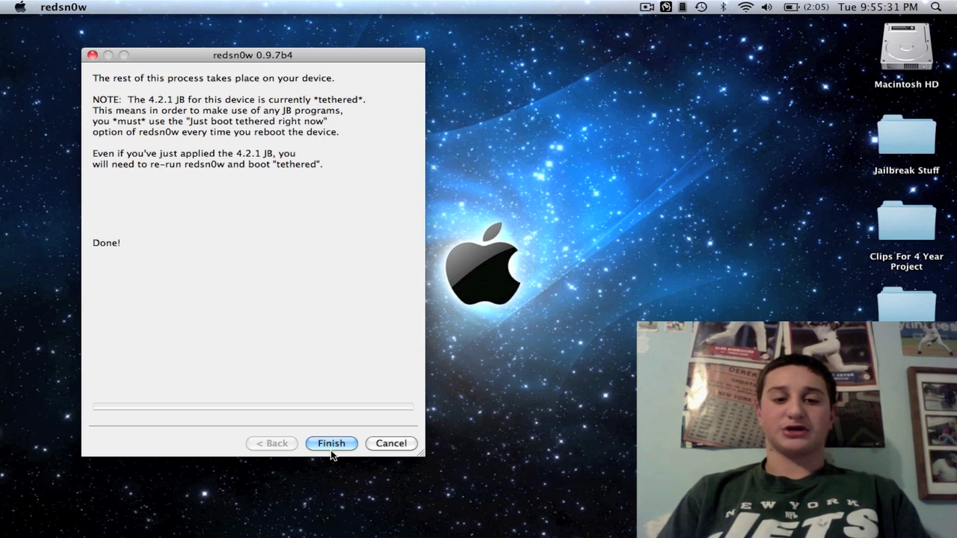
# Close the wizard, reload the 4.2.1 8C148 IPSW, and uncheck the tethered boot option.
pyautogui.click(331, 443)
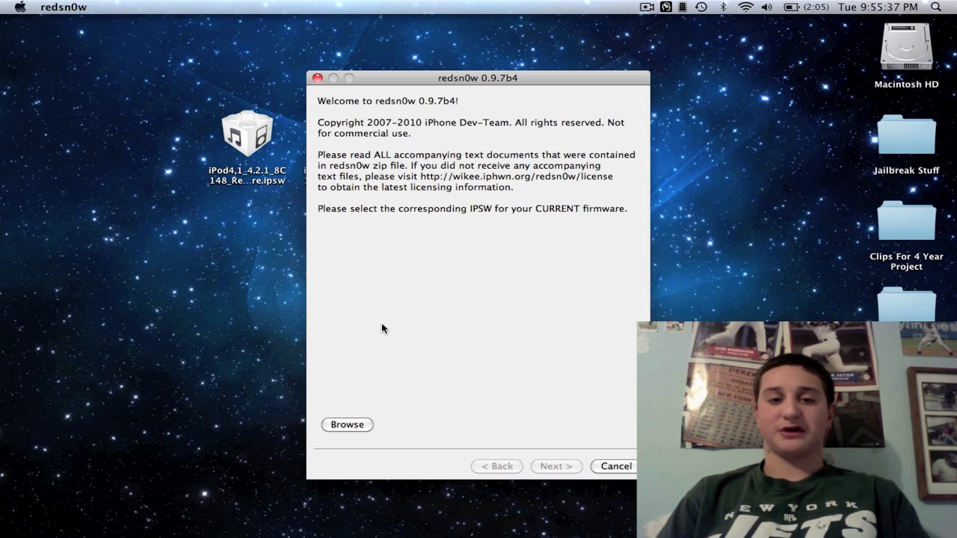
pyautogui.click(347, 424)
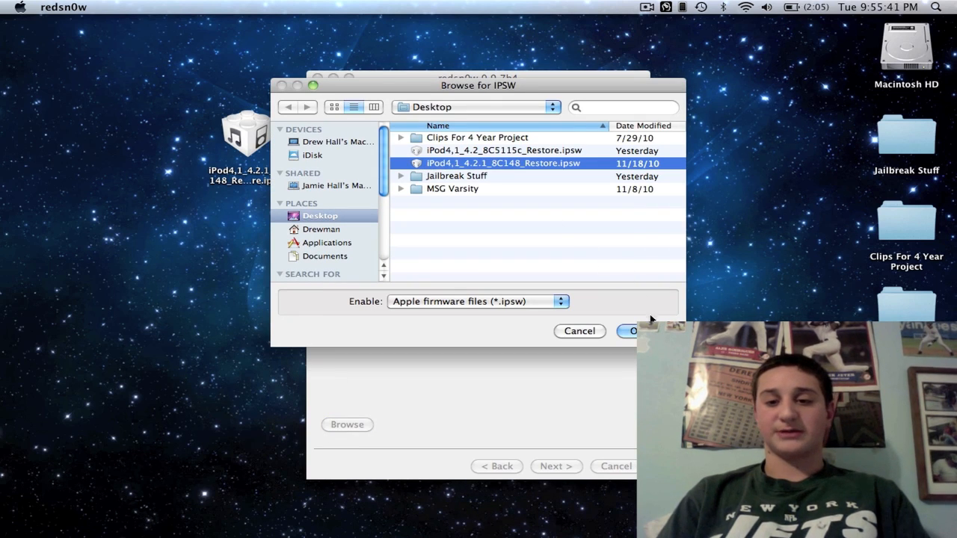
pyautogui.click(631, 330)
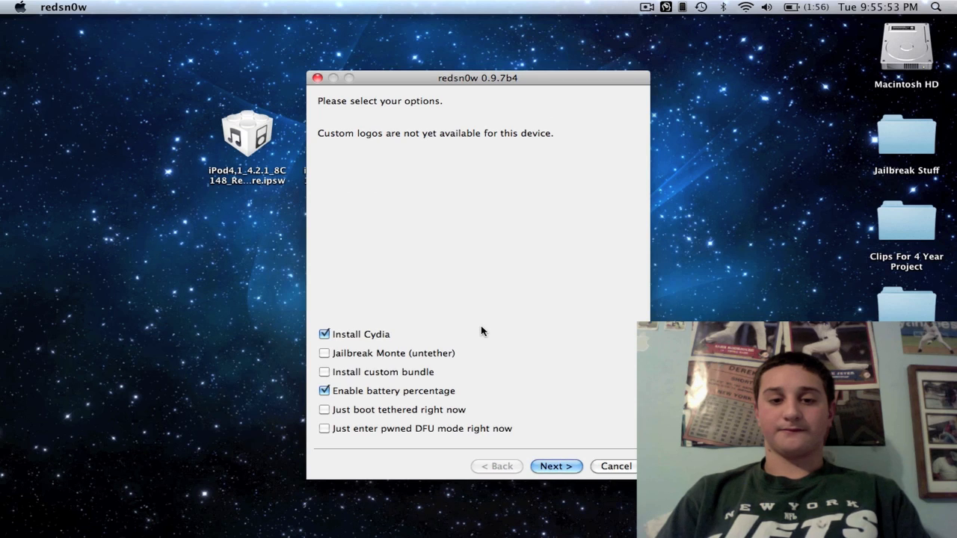
pyautogui.click(324, 410)
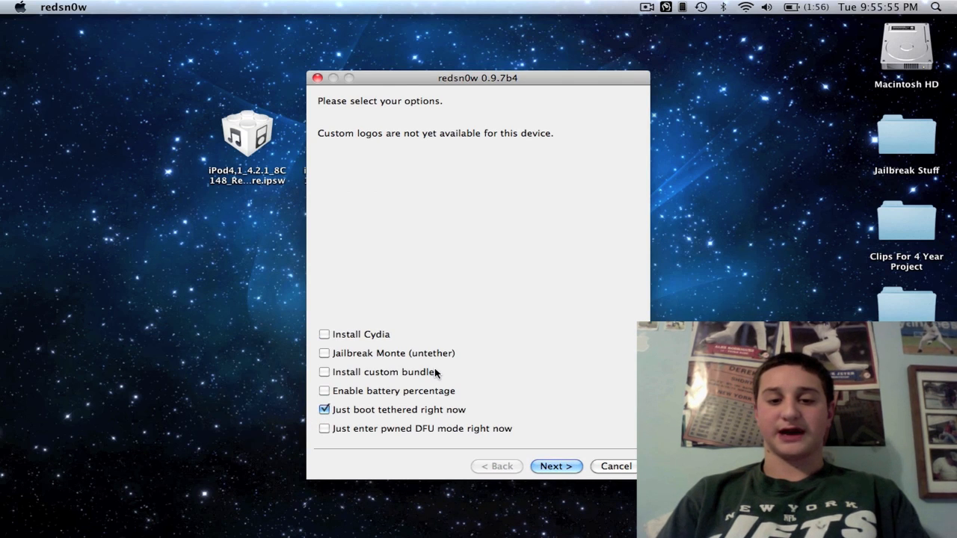
pyautogui.moveTo(374, 327)
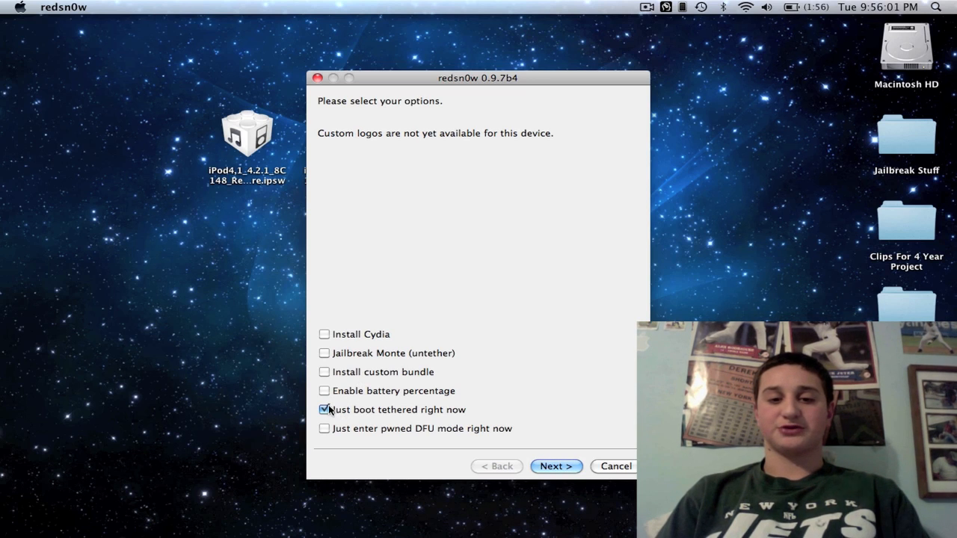
pyautogui.click(324, 410)
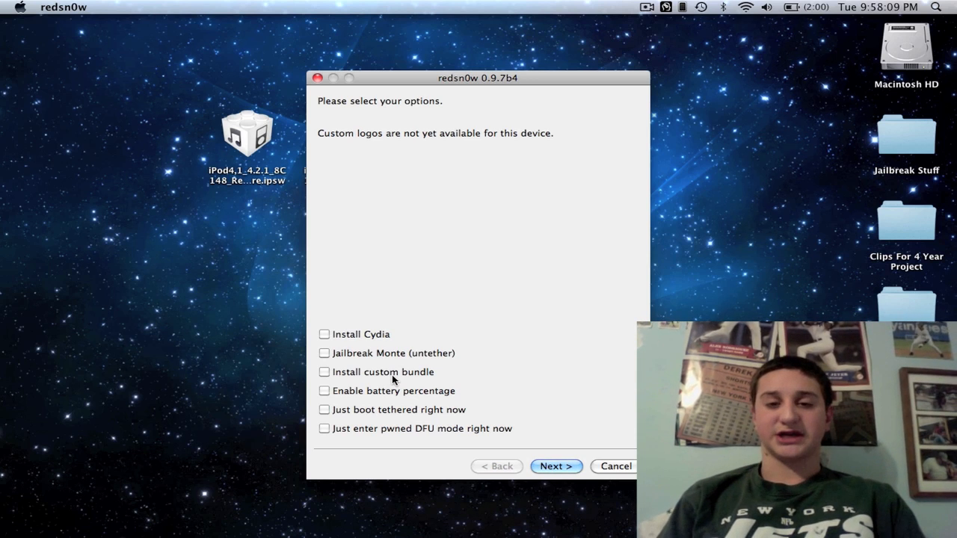
pyautogui.moveTo(418, 317)
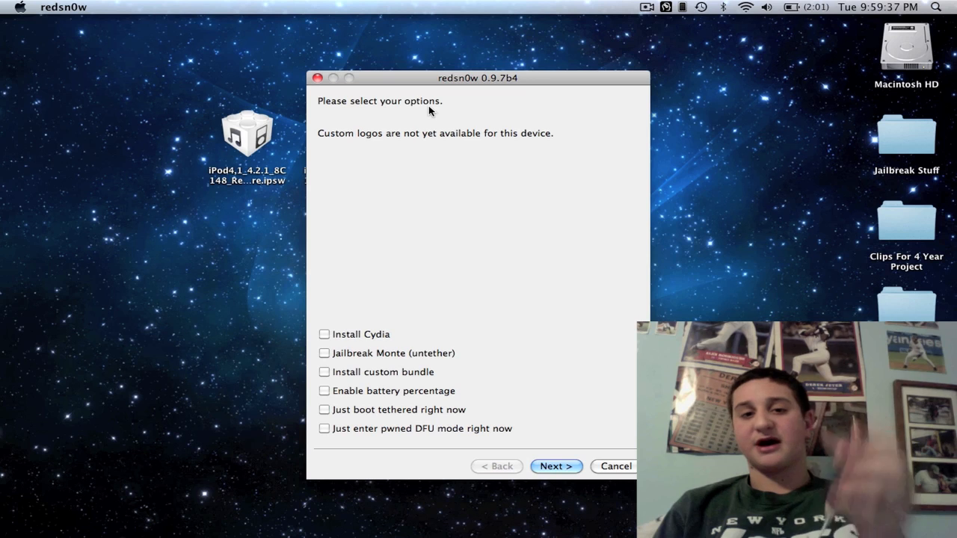
pyautogui.moveTo(338, 411)
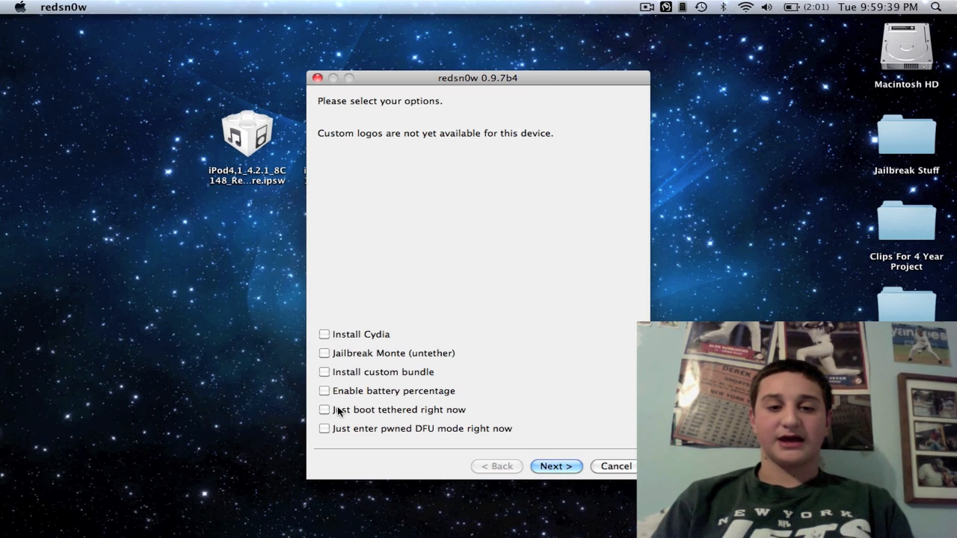
# Choose the tethered boot option and step through the DFU-mode instructions.
pyautogui.click(324, 410)
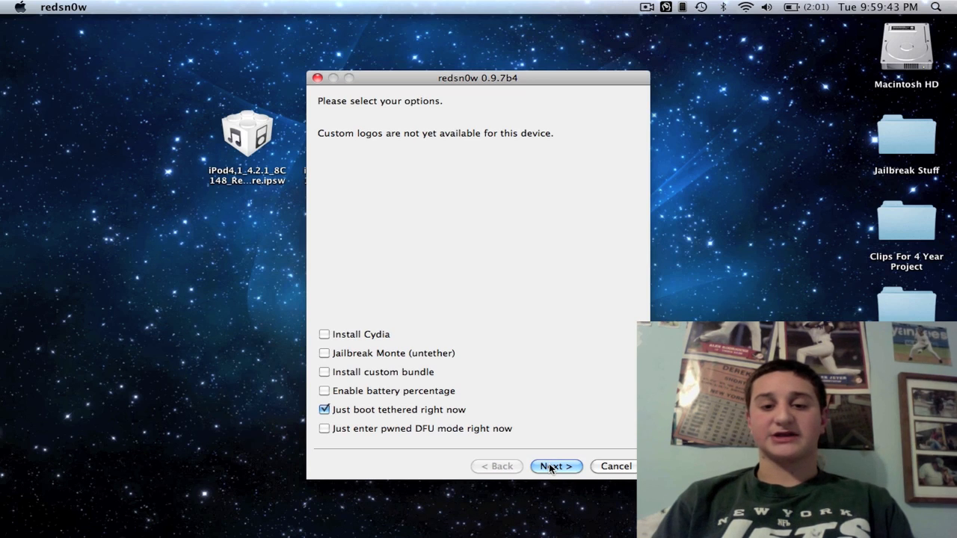
pyautogui.click(556, 466)
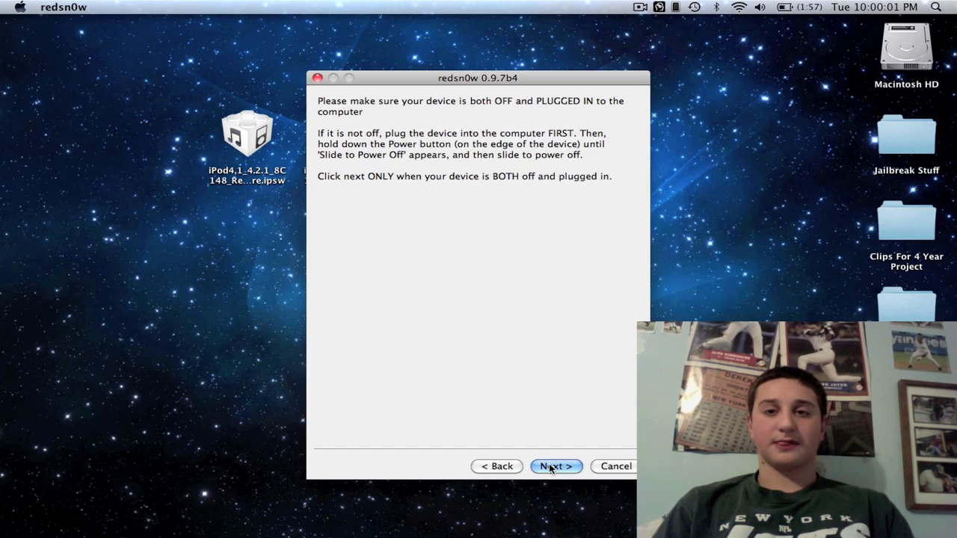
pyautogui.click(555, 466)
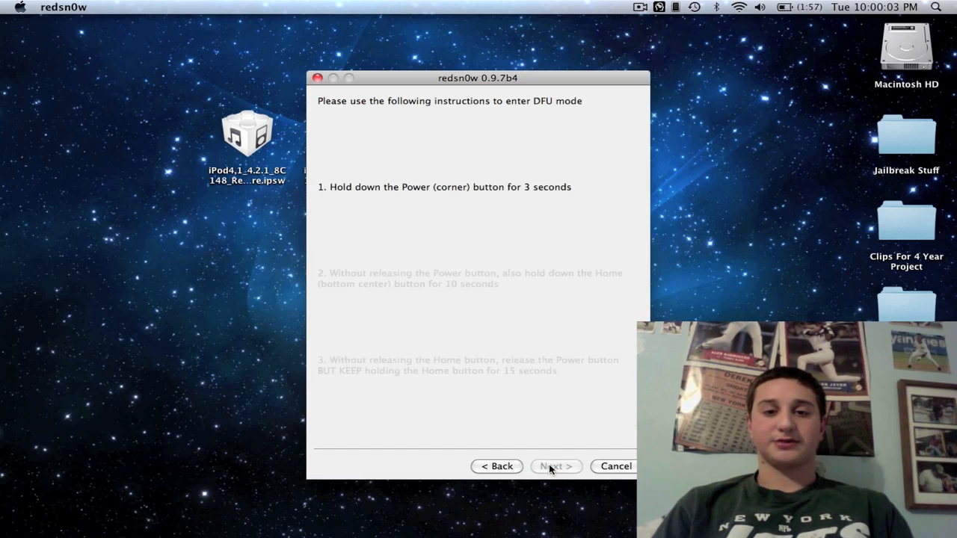
pyautogui.click(555, 466)
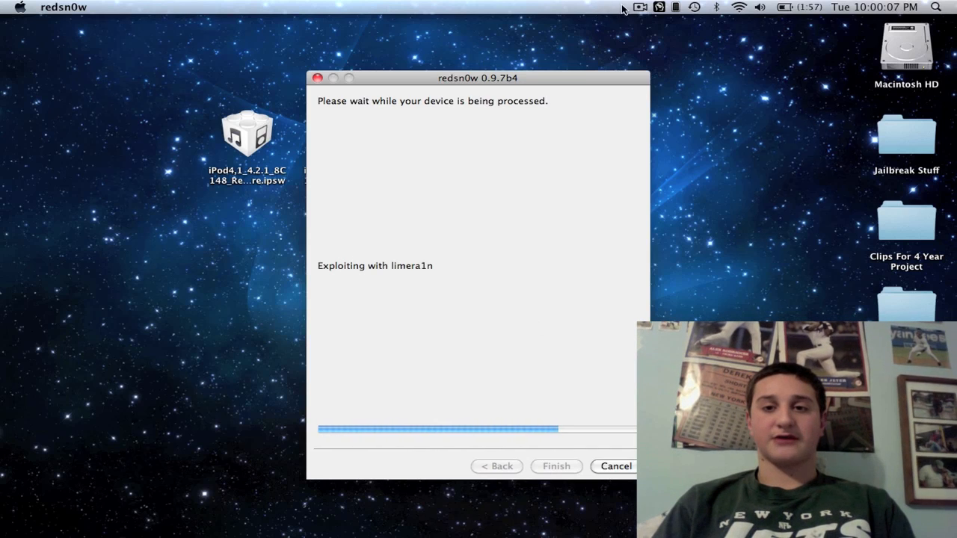
# Acknowledge the Done! tethered boot message and finish the wizard.
pyautogui.click(639, 7)
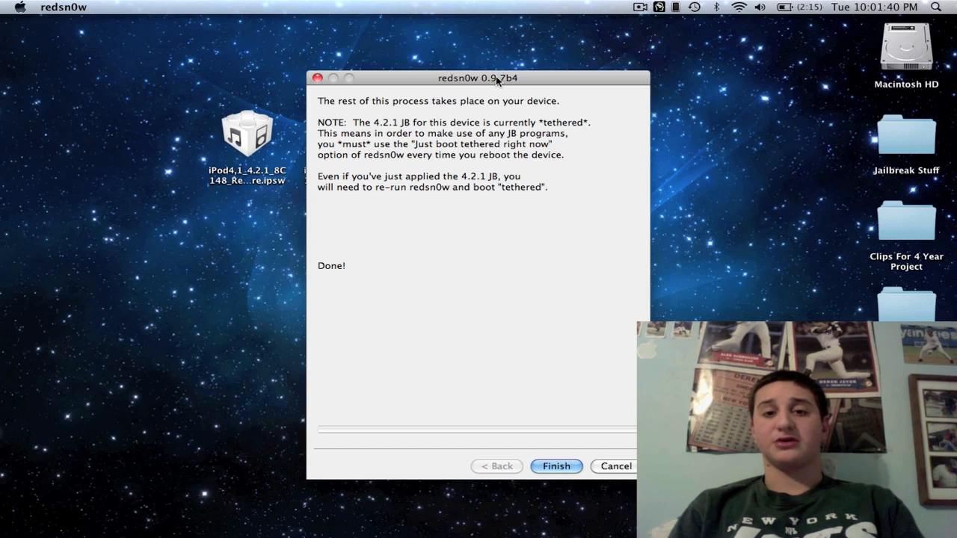
pyautogui.moveTo(313, 39)
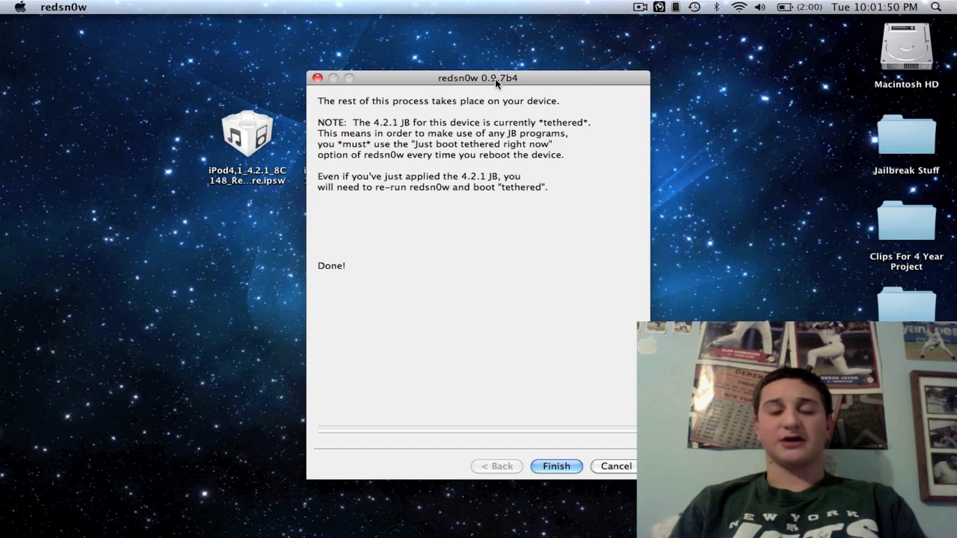
pyautogui.moveTo(396, 95)
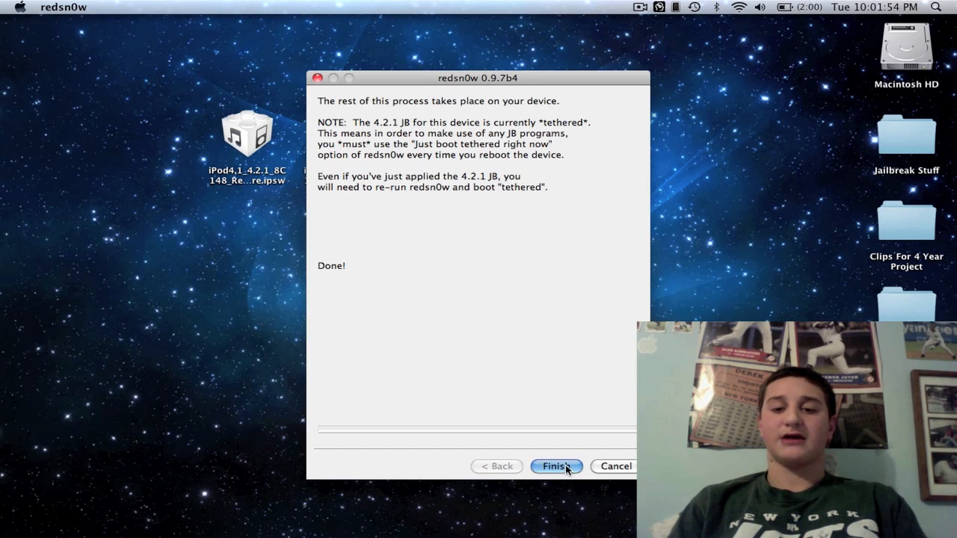
pyautogui.click(555, 466)
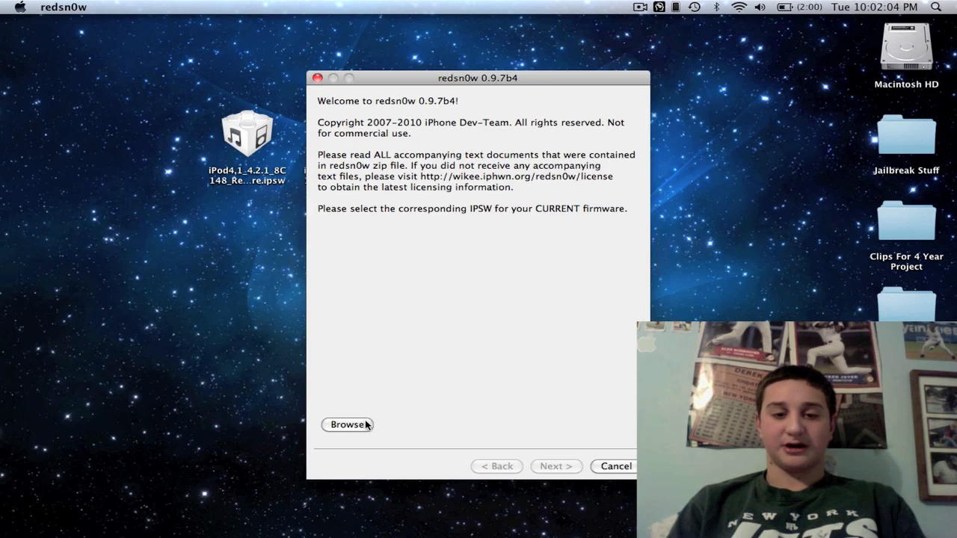
# Load iPod4,1_4.2.1_8C148_Restore.ipsw and continue to the jailbreak options.
pyautogui.click(347, 424)
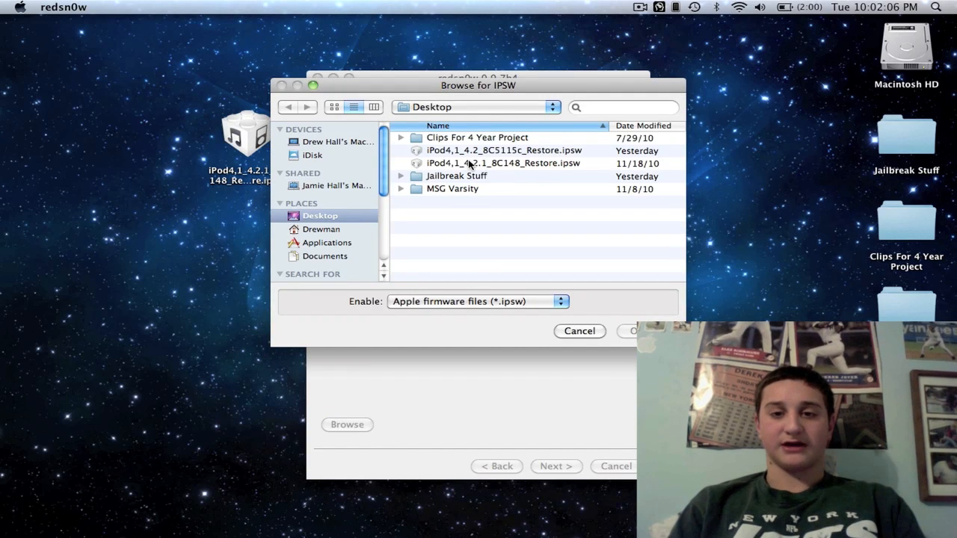
pyautogui.click(502, 163)
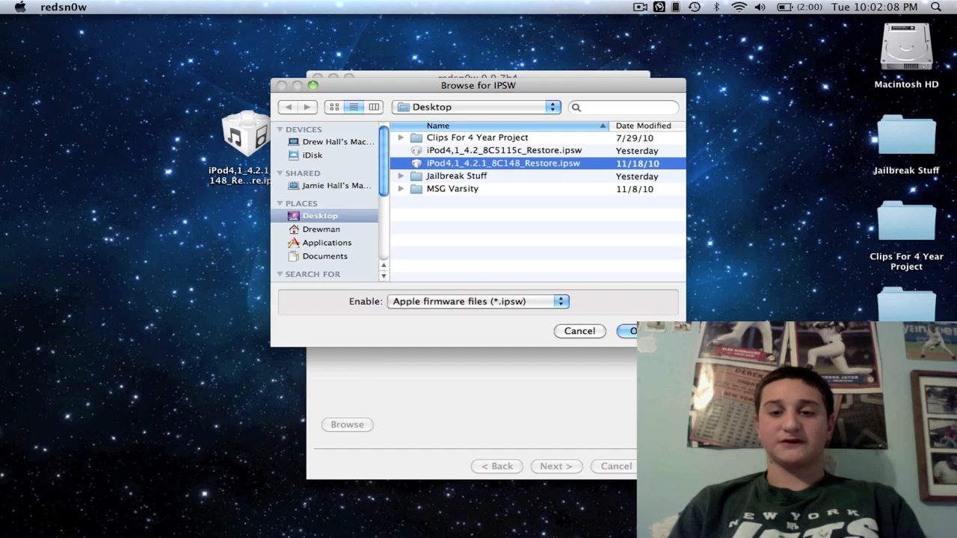
pyautogui.click(632, 331)
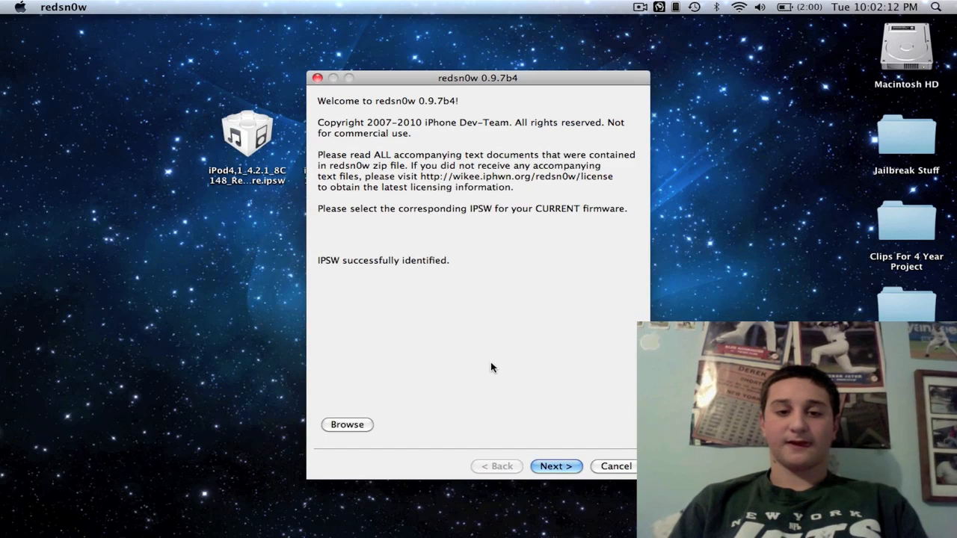
pyautogui.click(556, 465)
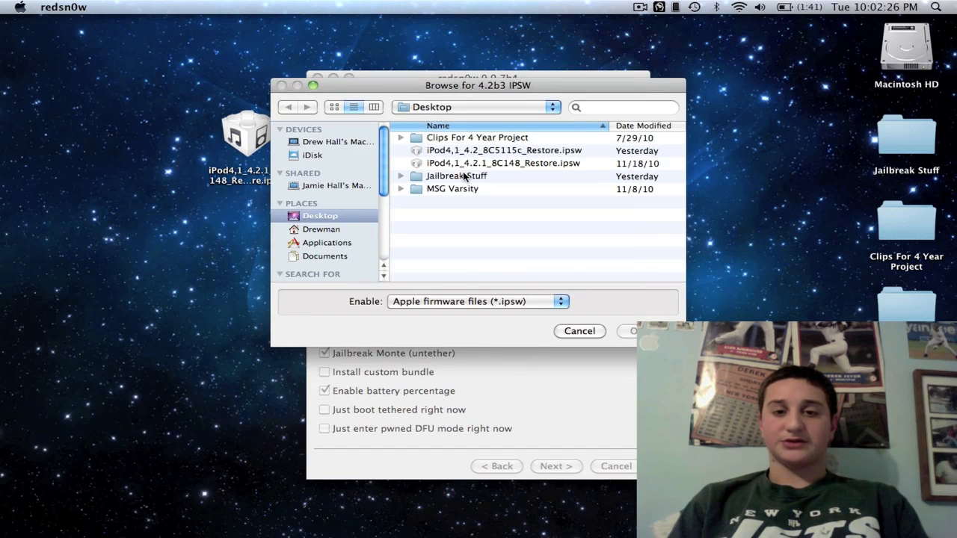
# Supply iPod4,1_4.2_8C5115c_Restore.ipsw, then untick Install Cydia and battery percentage.
pyautogui.click(503, 150)
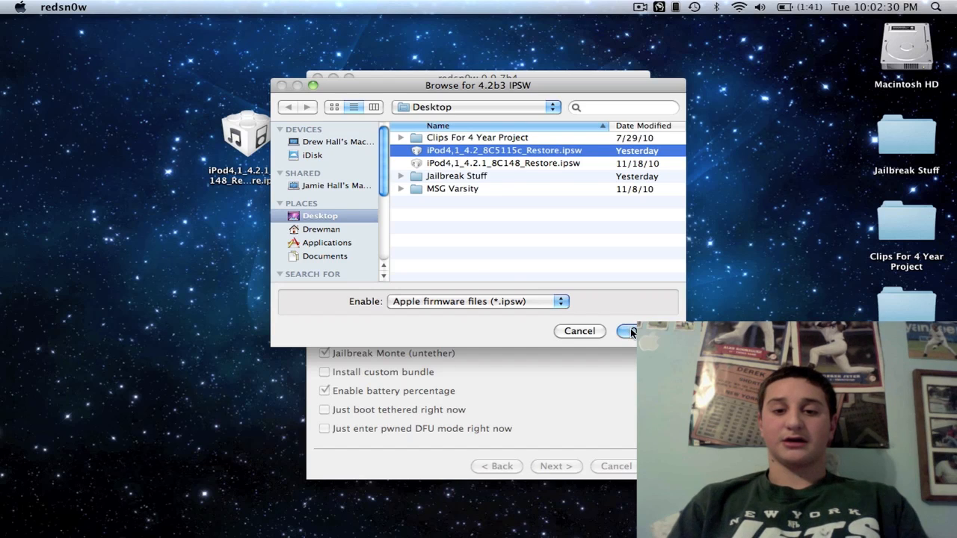
pyautogui.click(628, 332)
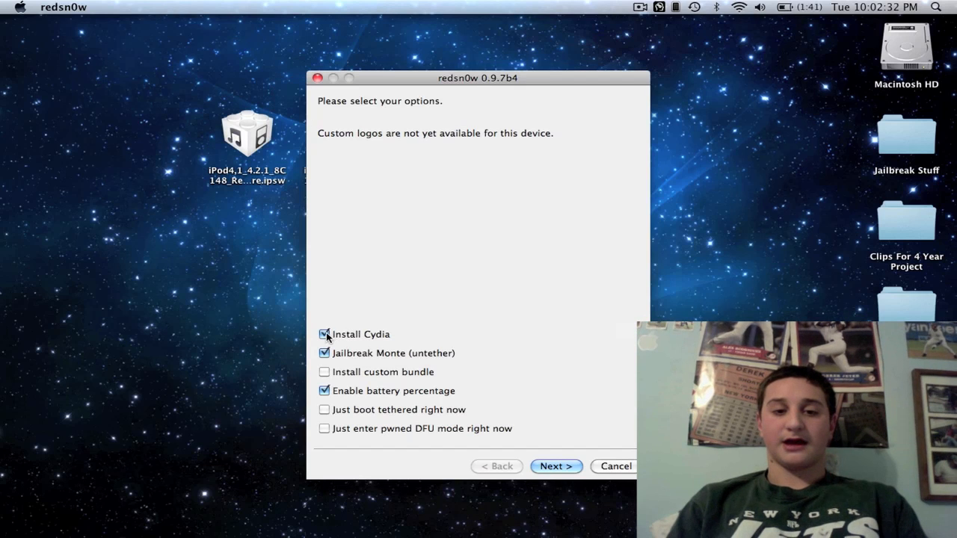
pyautogui.click(325, 335)
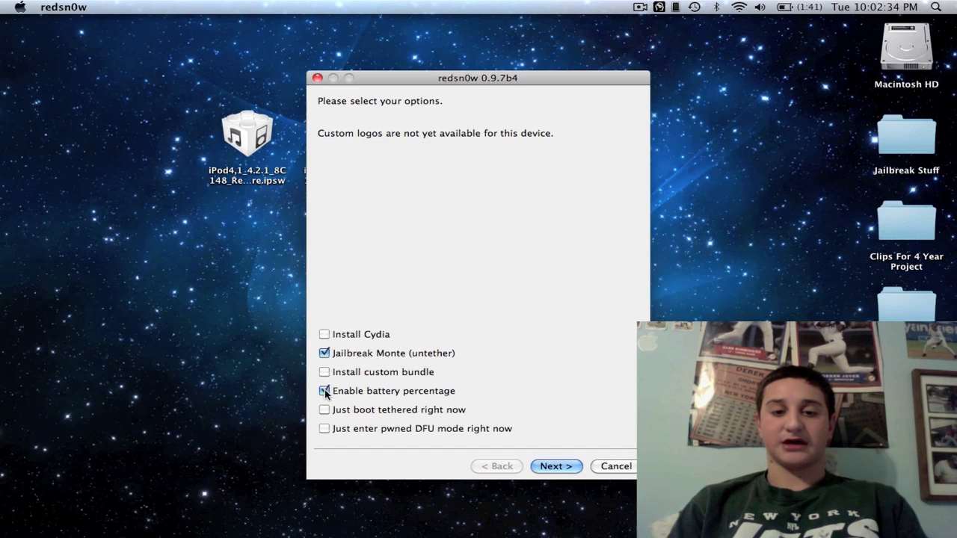
pyautogui.click(324, 390)
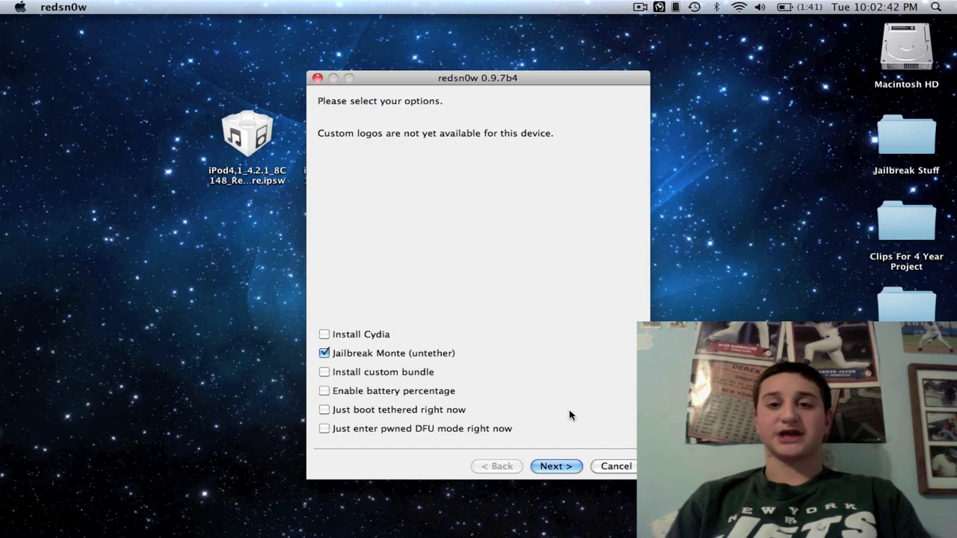
pyautogui.moveTo(572, 366)
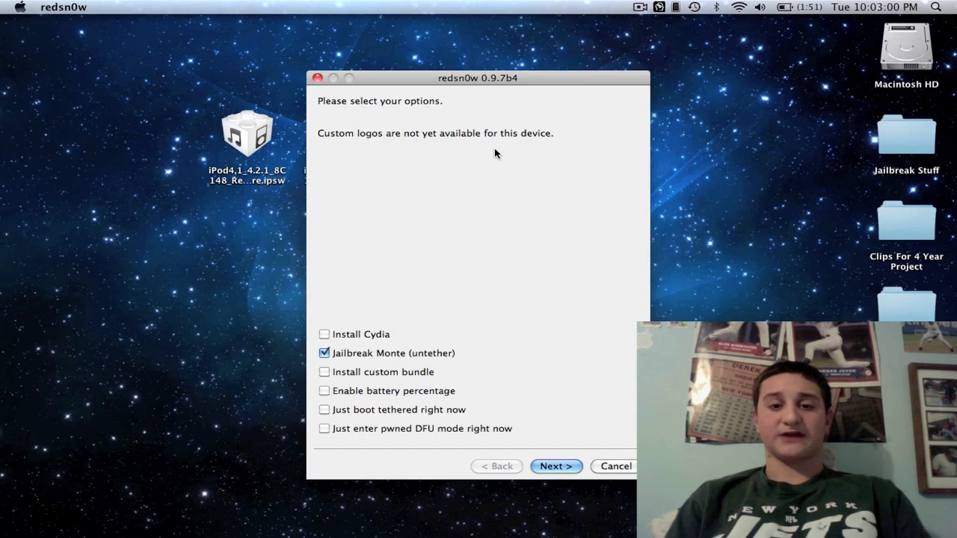
pyautogui.moveTo(560, 152)
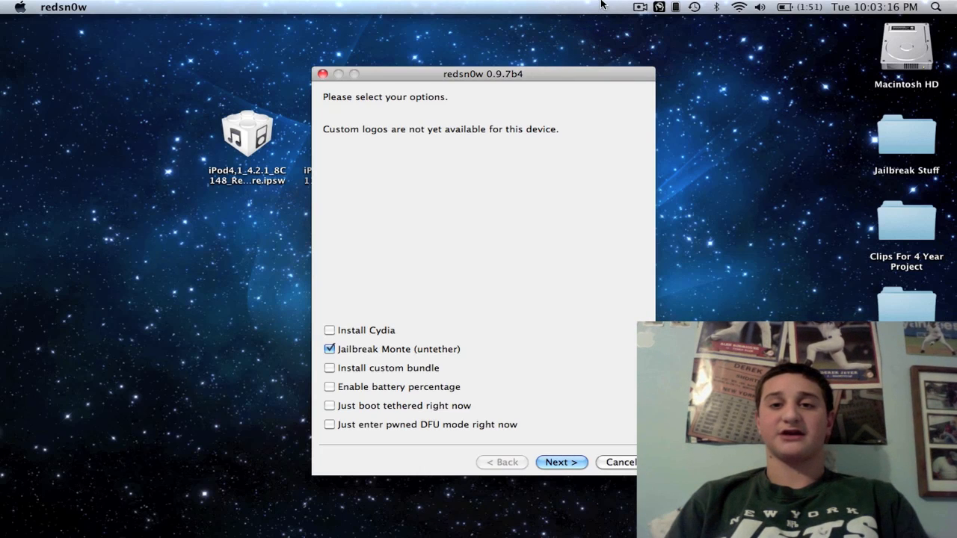
pyautogui.moveTo(619, 10)
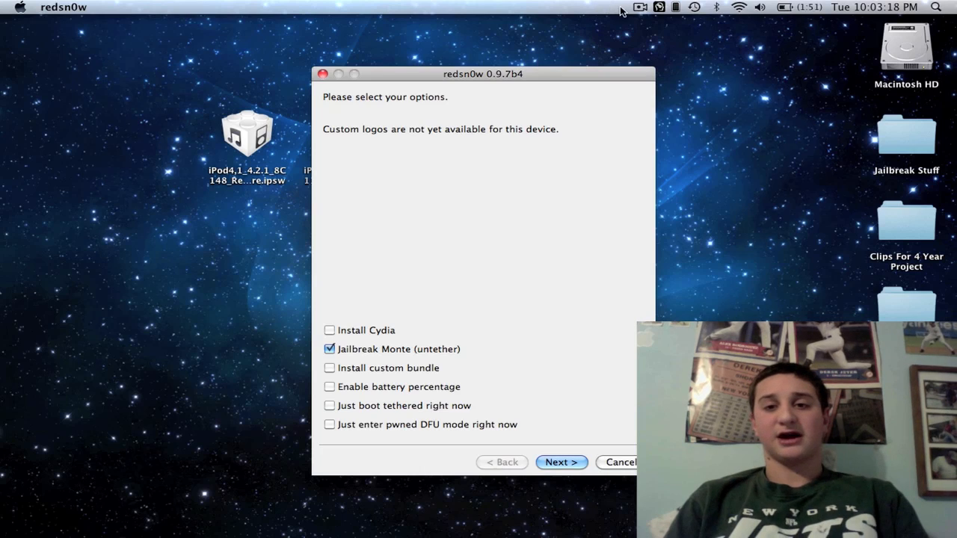
# Open ScreenFlow's menu bar recording menu showing Stop Record and Pause.
pyautogui.click(639, 6)
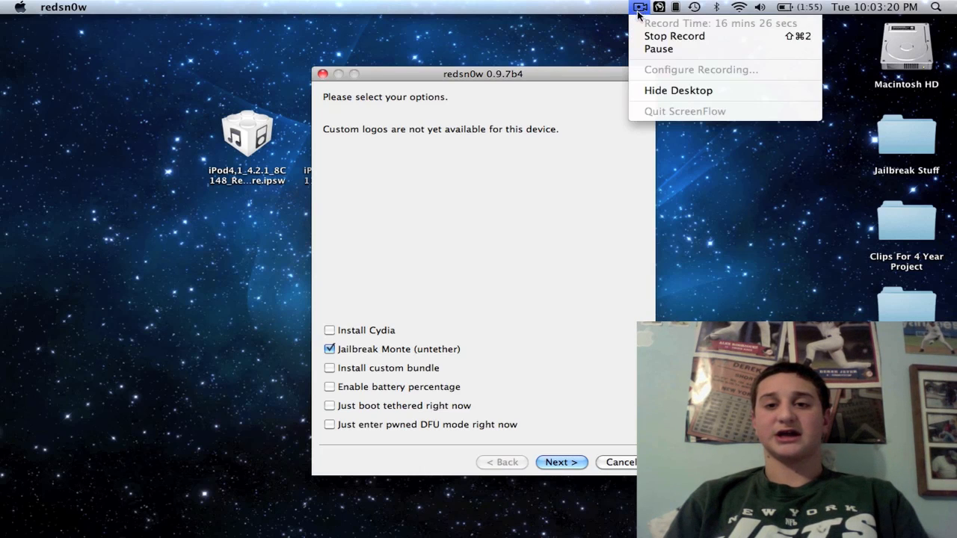